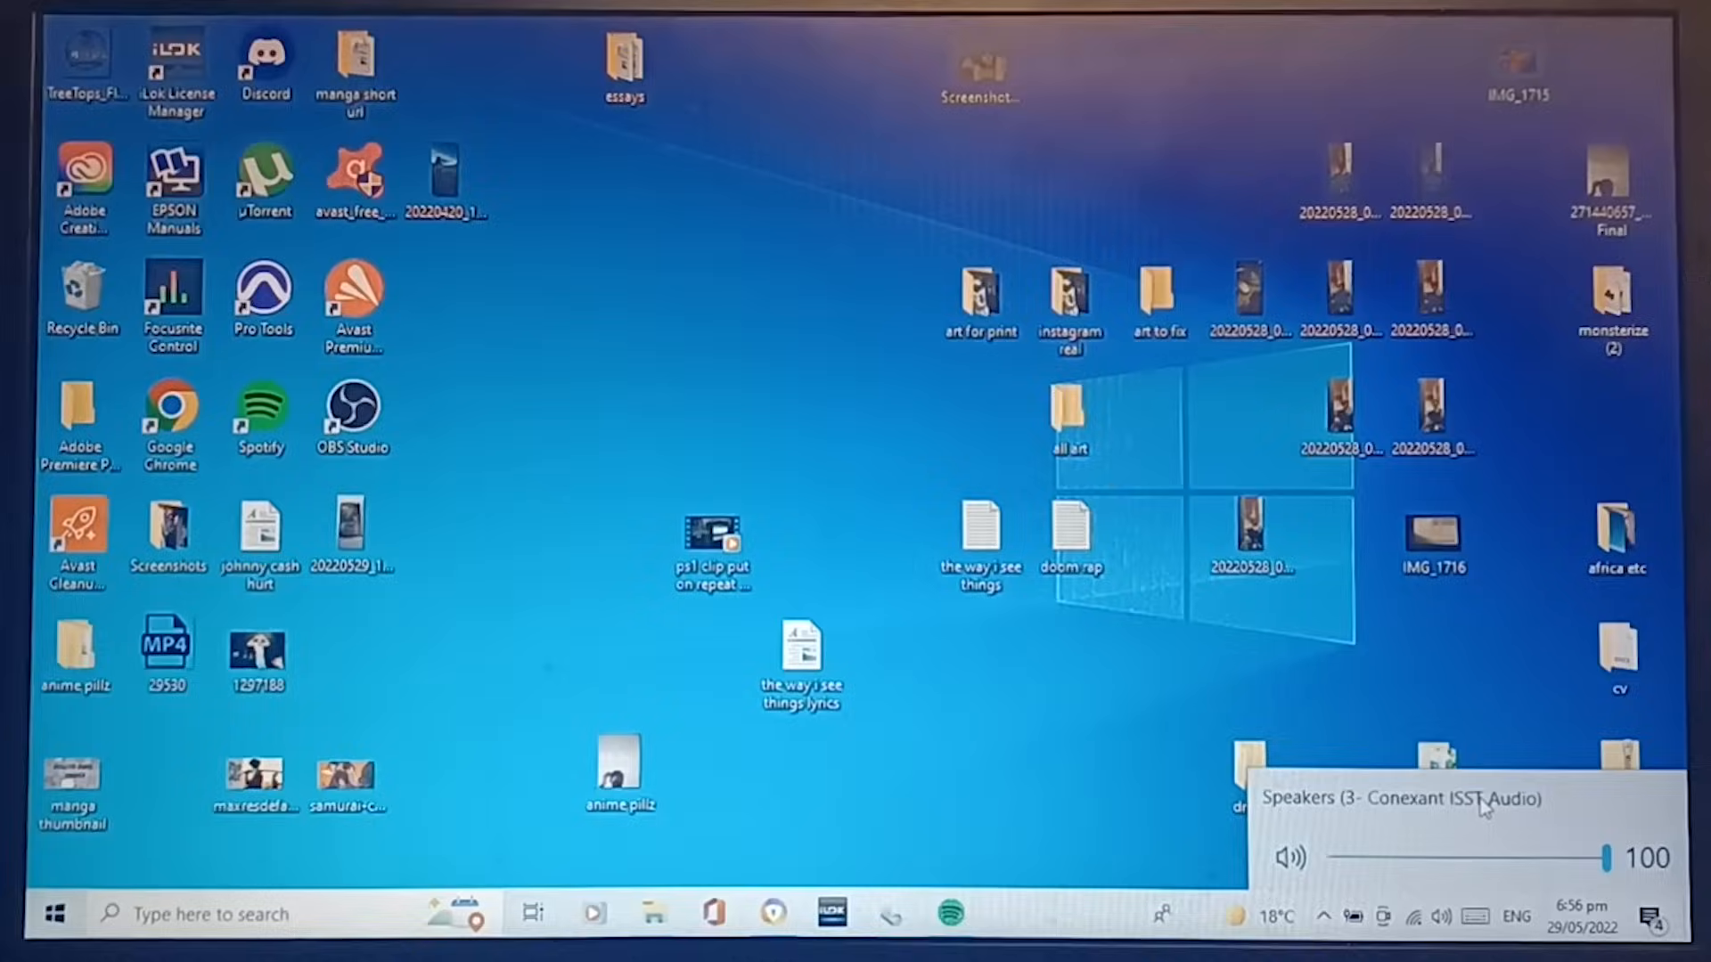
mouse_move(584, 864)
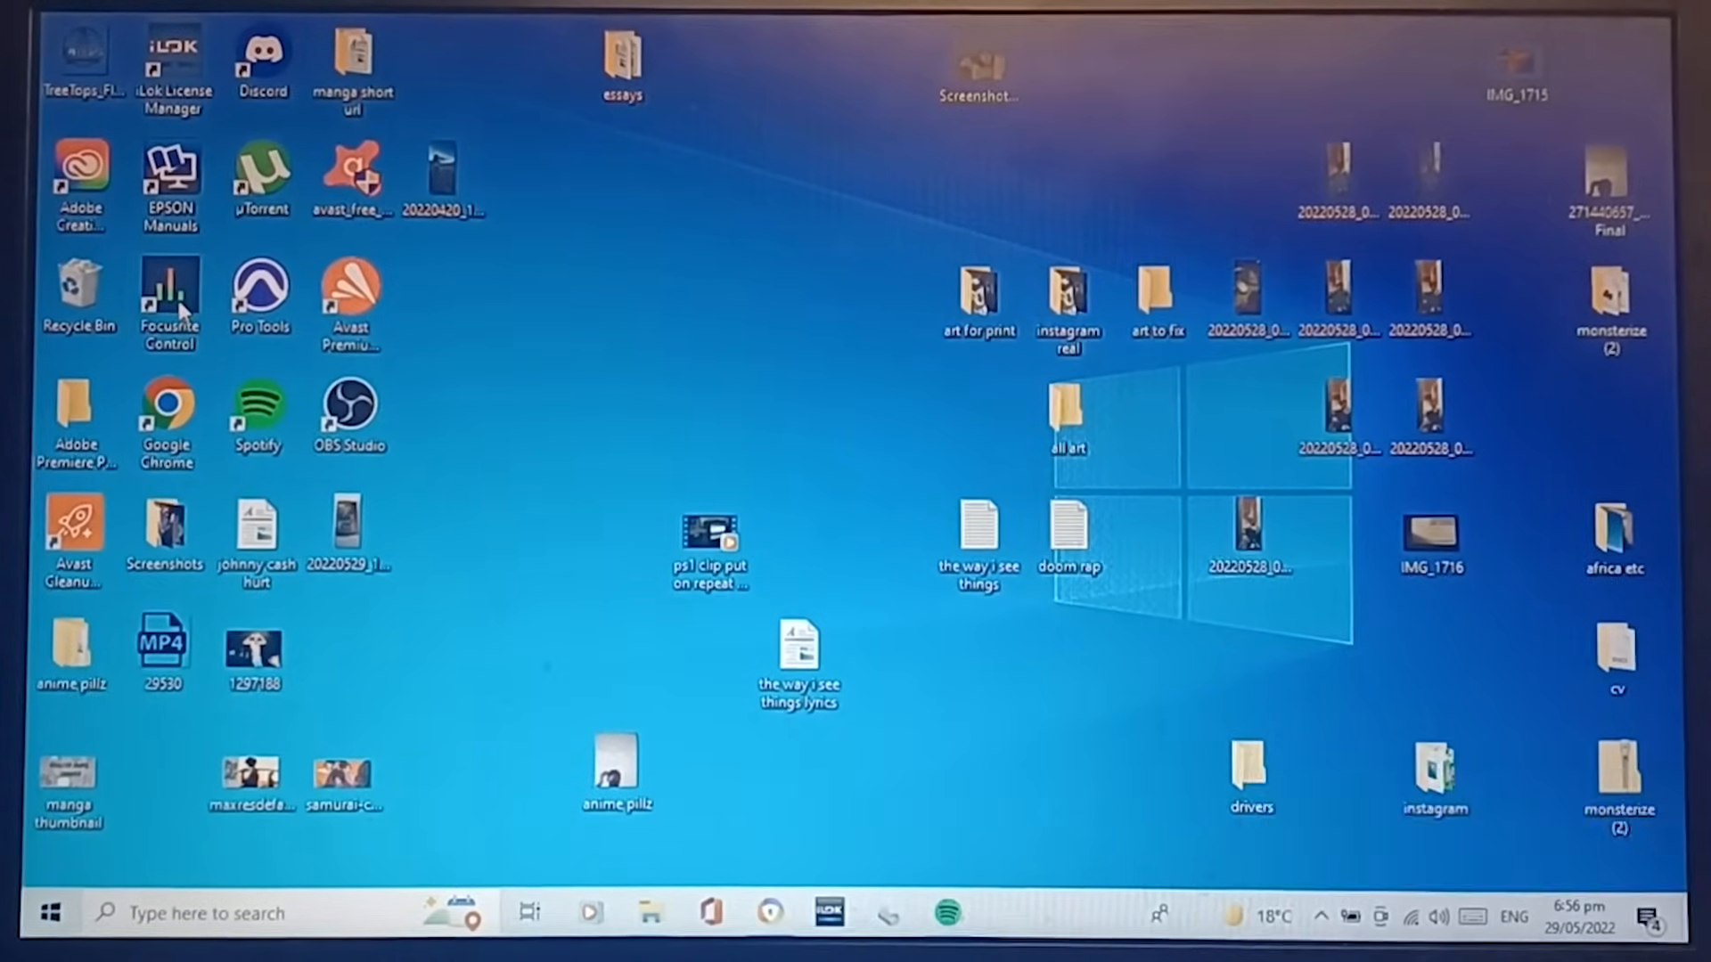
Step: Launch Focusrite Control, confirm 'No Hardware Connected', and close it
double_click(169, 286)
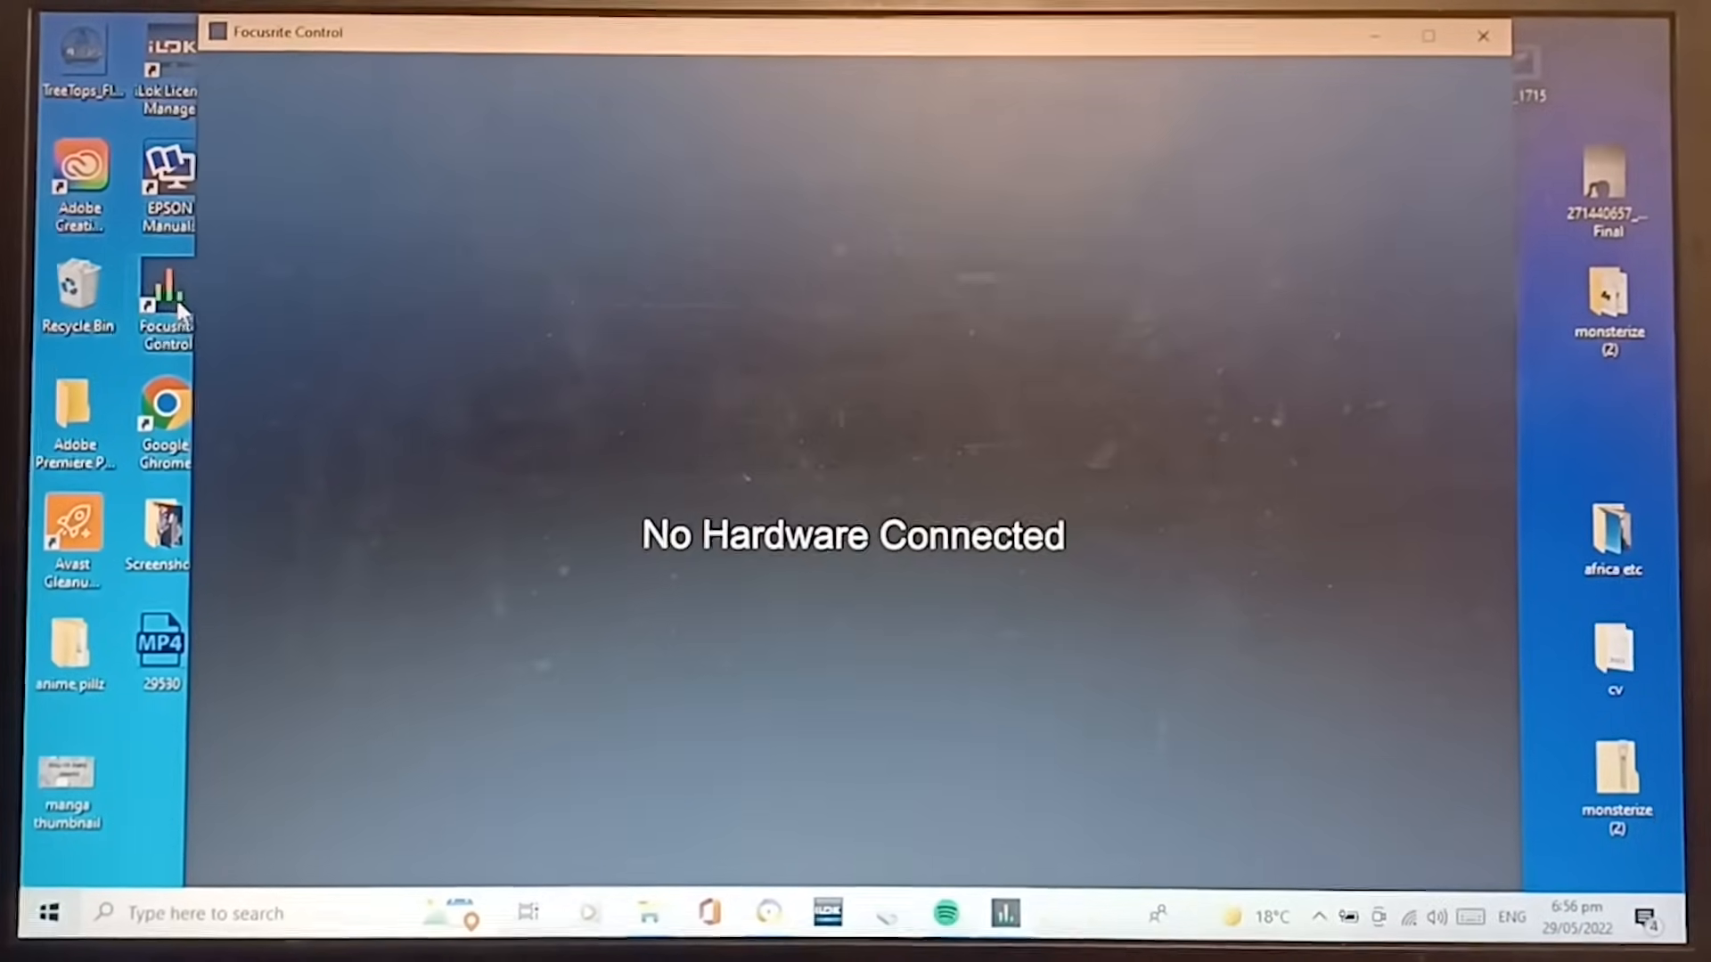
mouse_move(1484, 35)
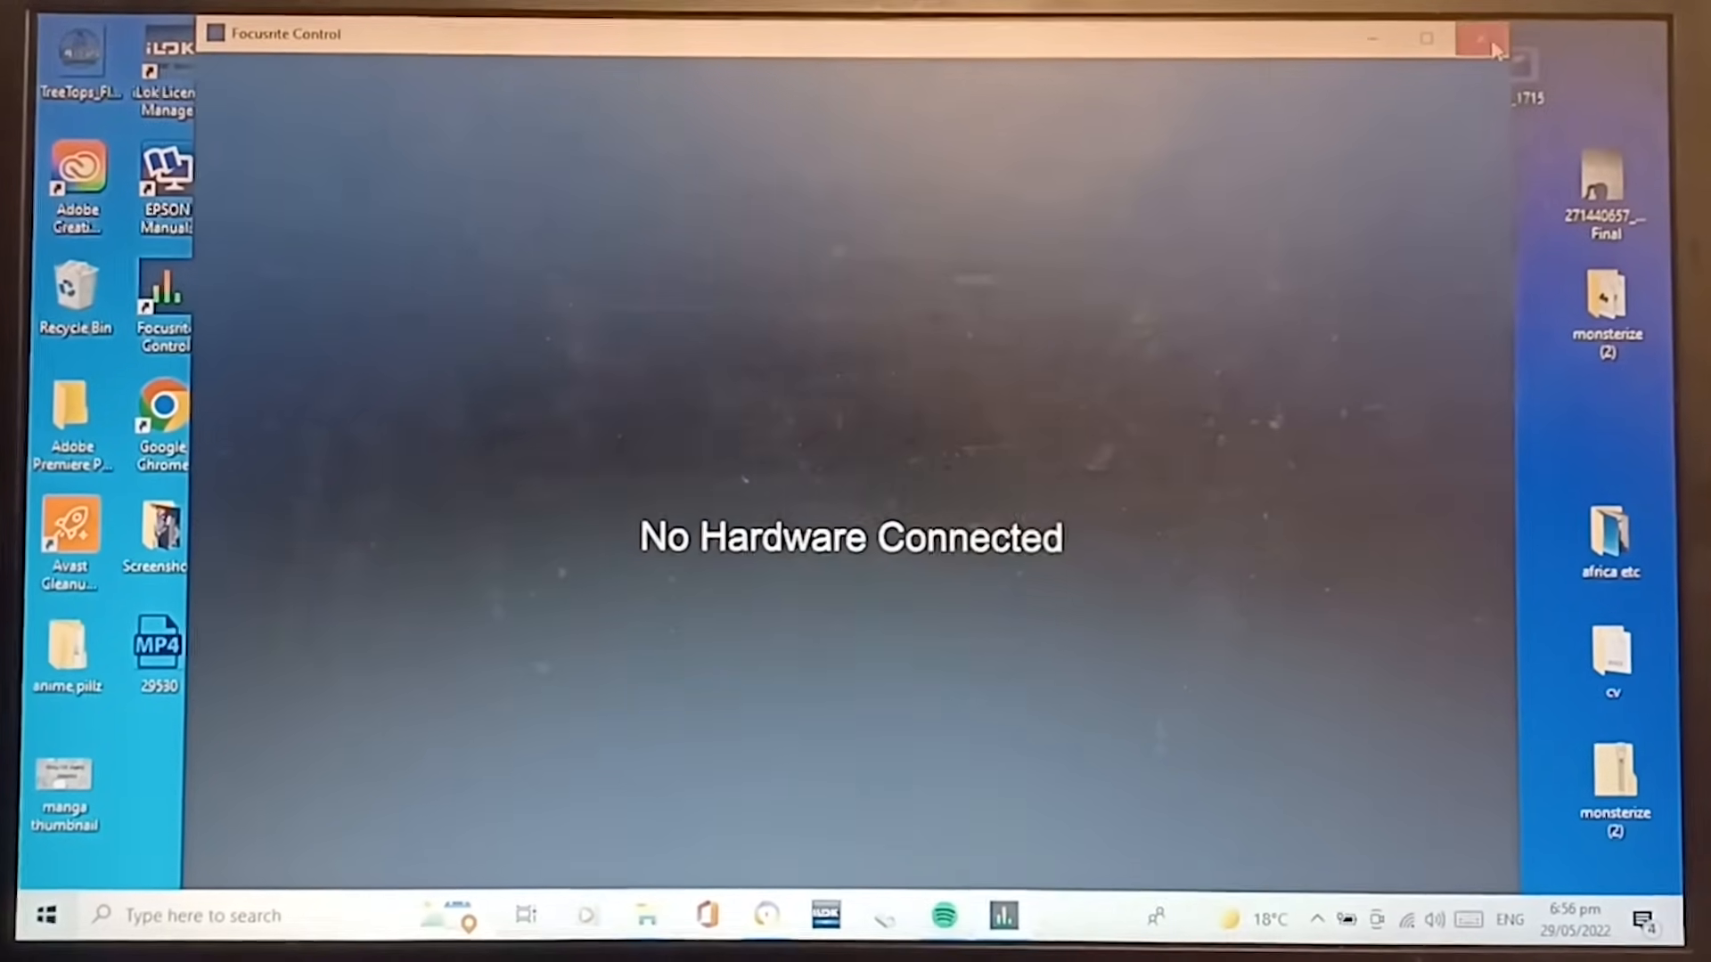
left_click(1483, 35)
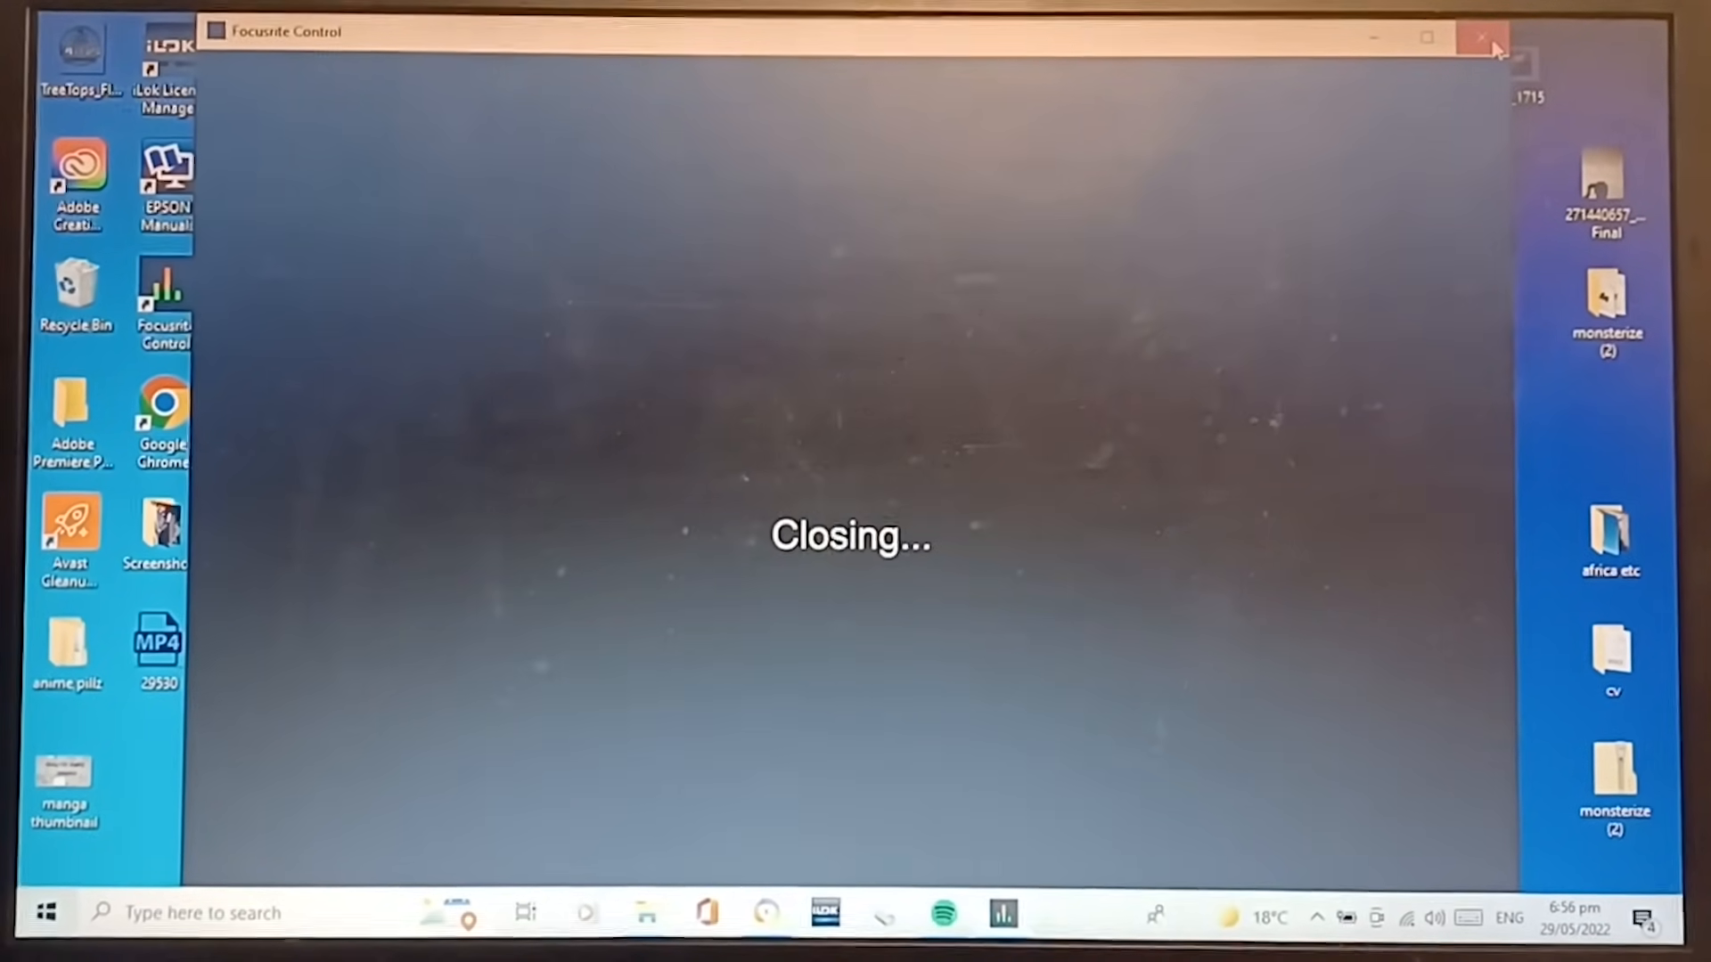
mouse_move(1493, 49)
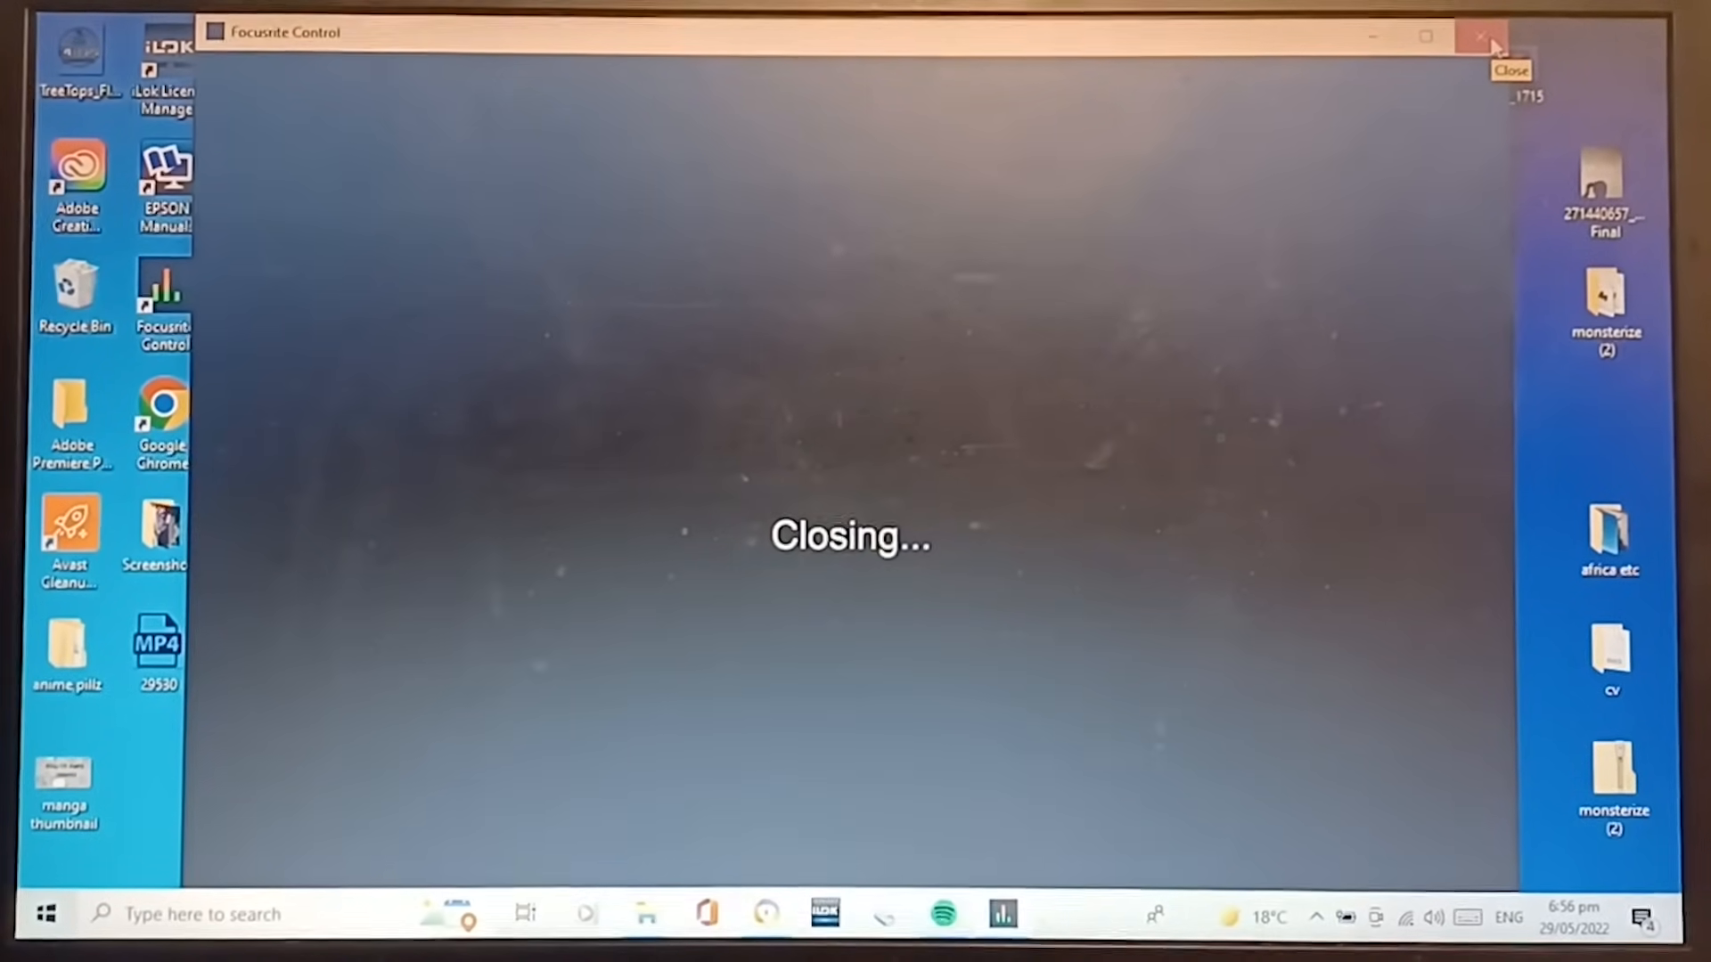
left_click(1488, 34)
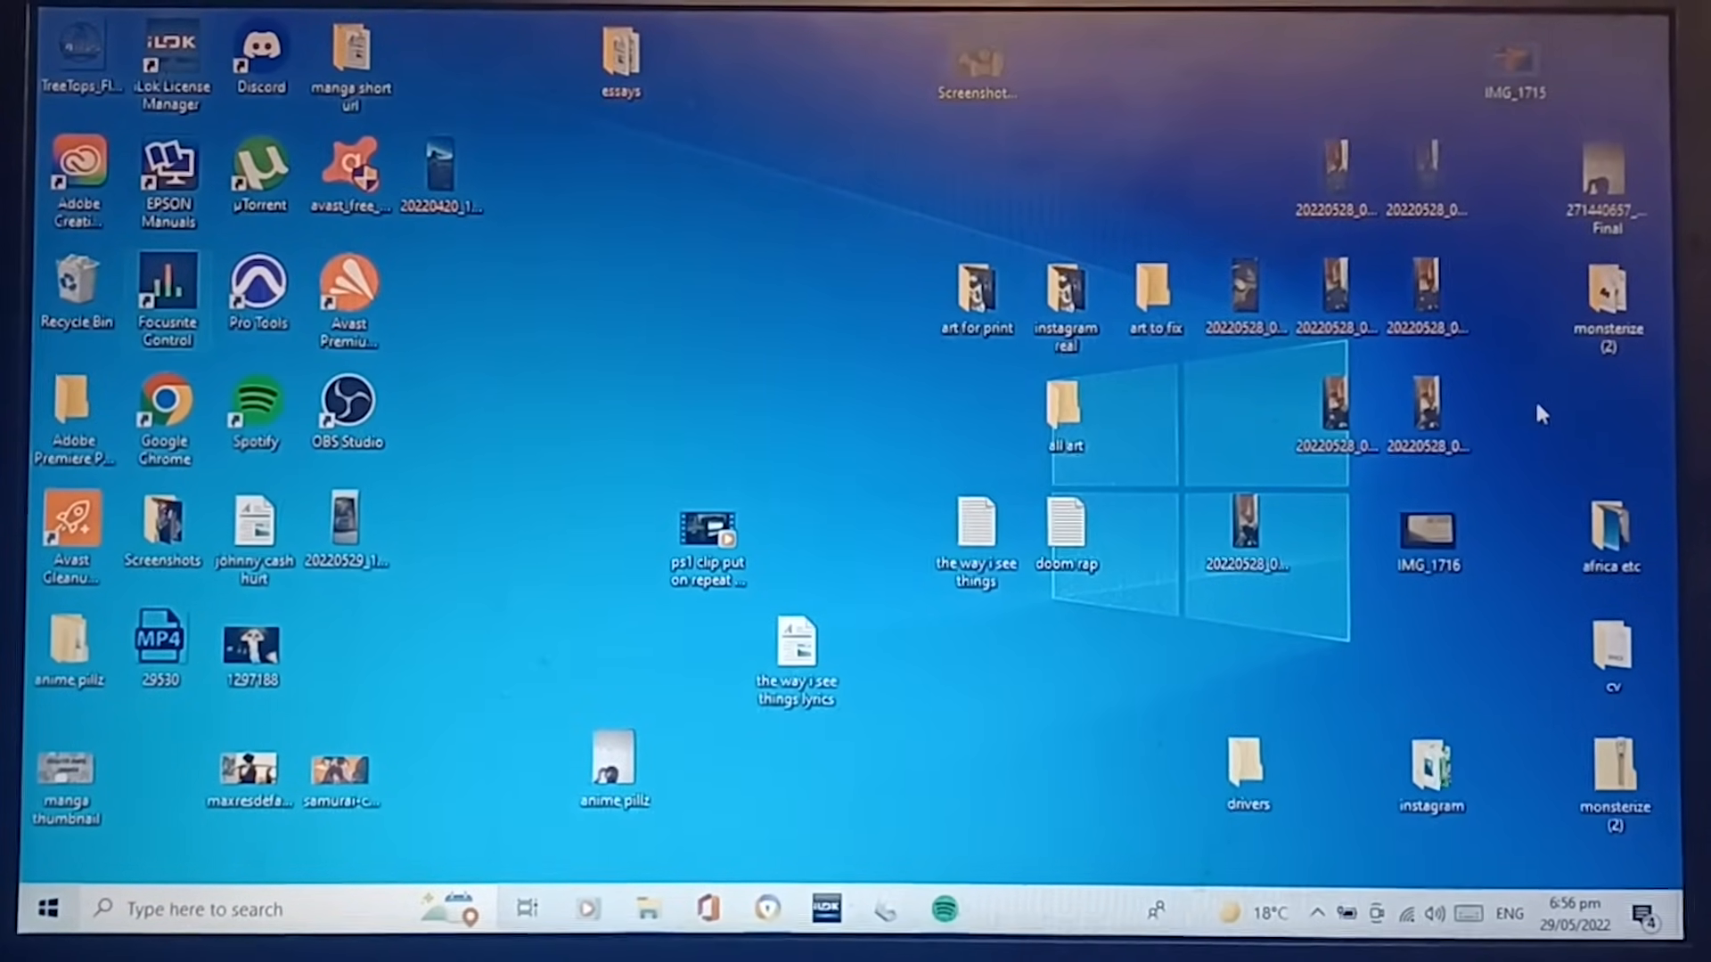
mouse_move(1493, 469)
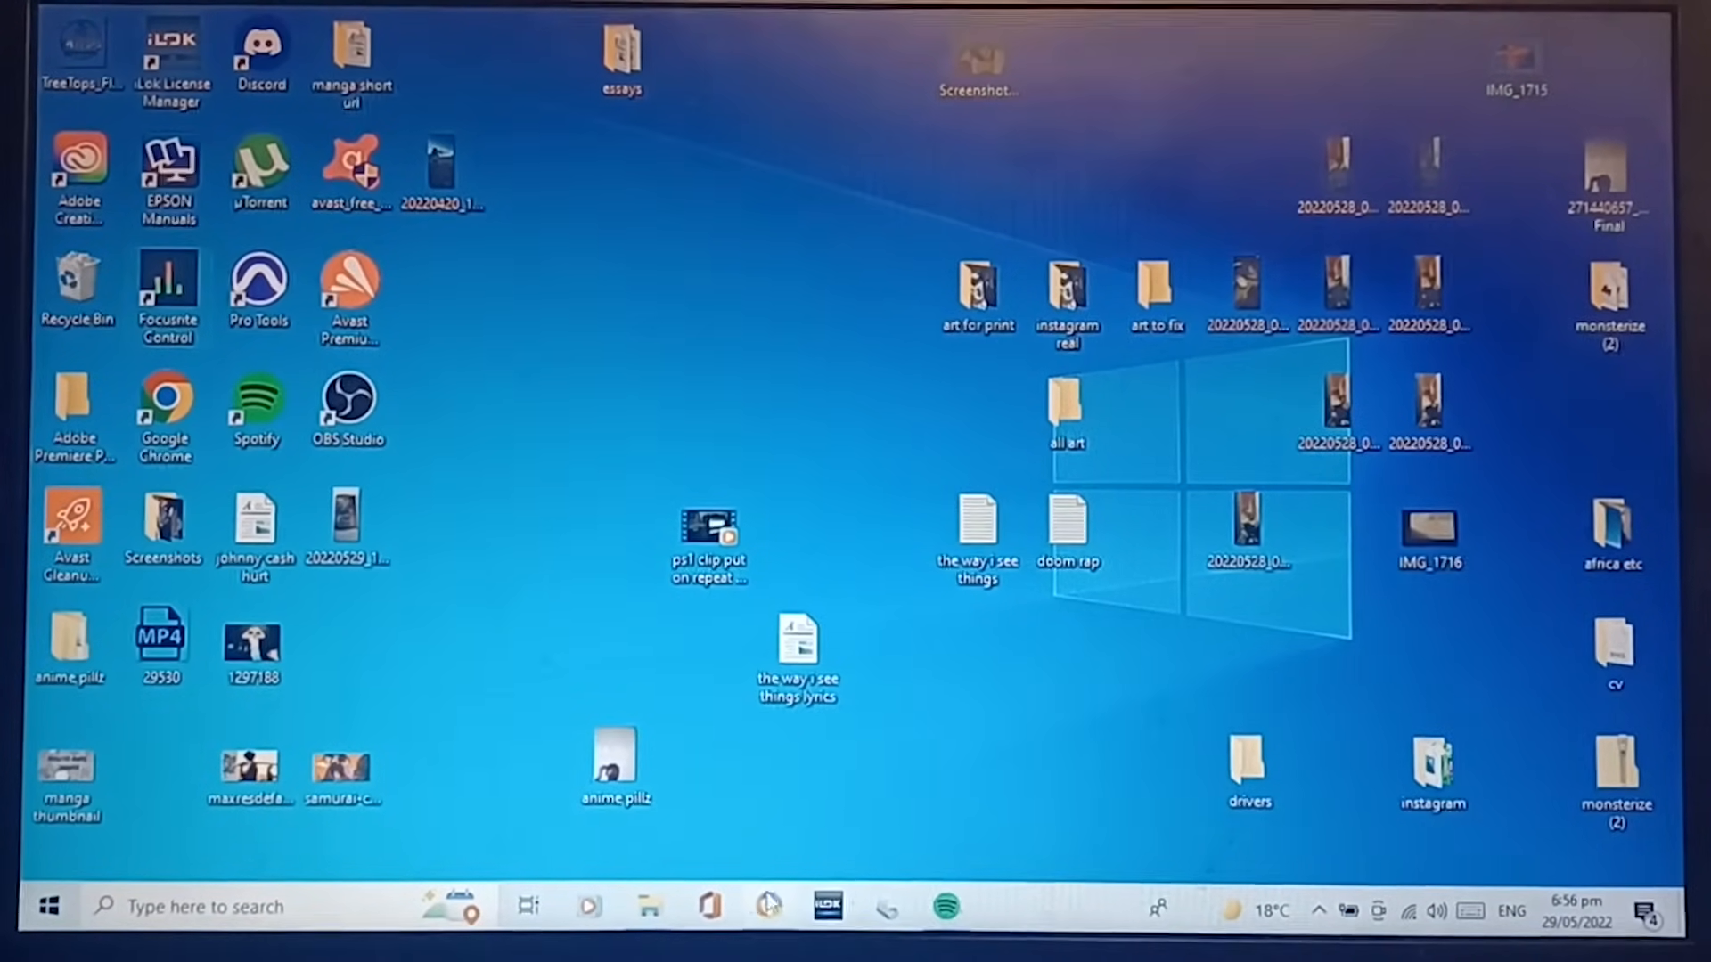
Step: Switch to Google Chrome from the taskbar, showing the YouTube drumming video page
left_click(768, 907)
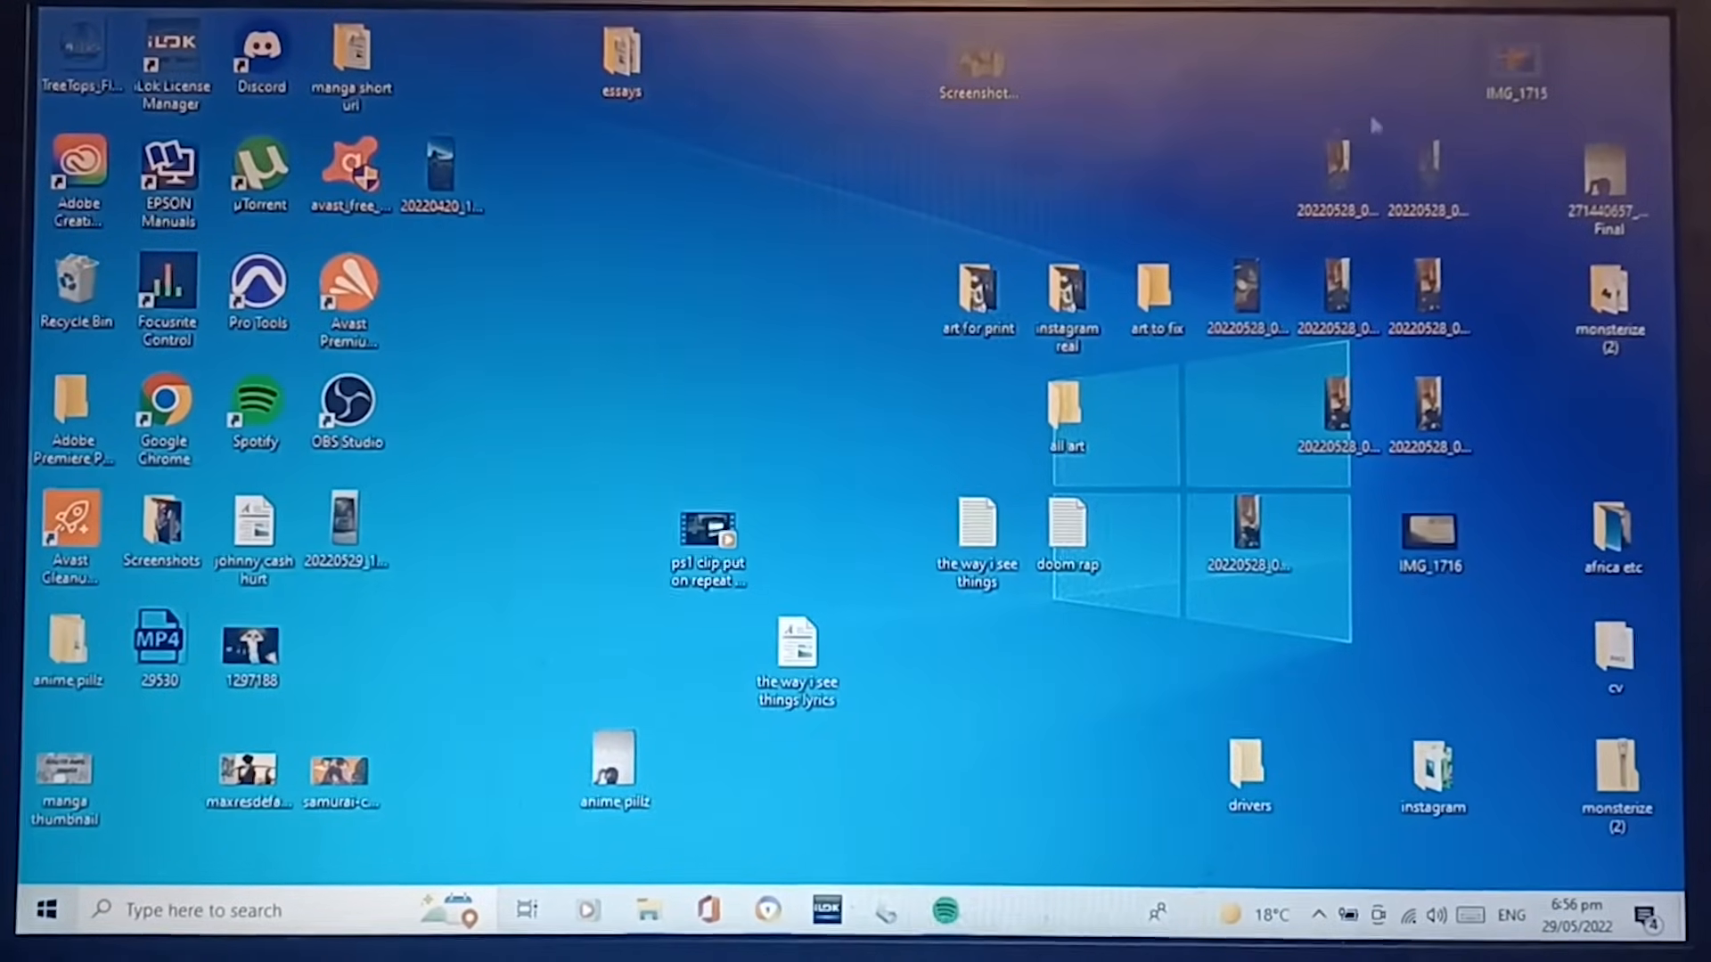
left_click(767, 909)
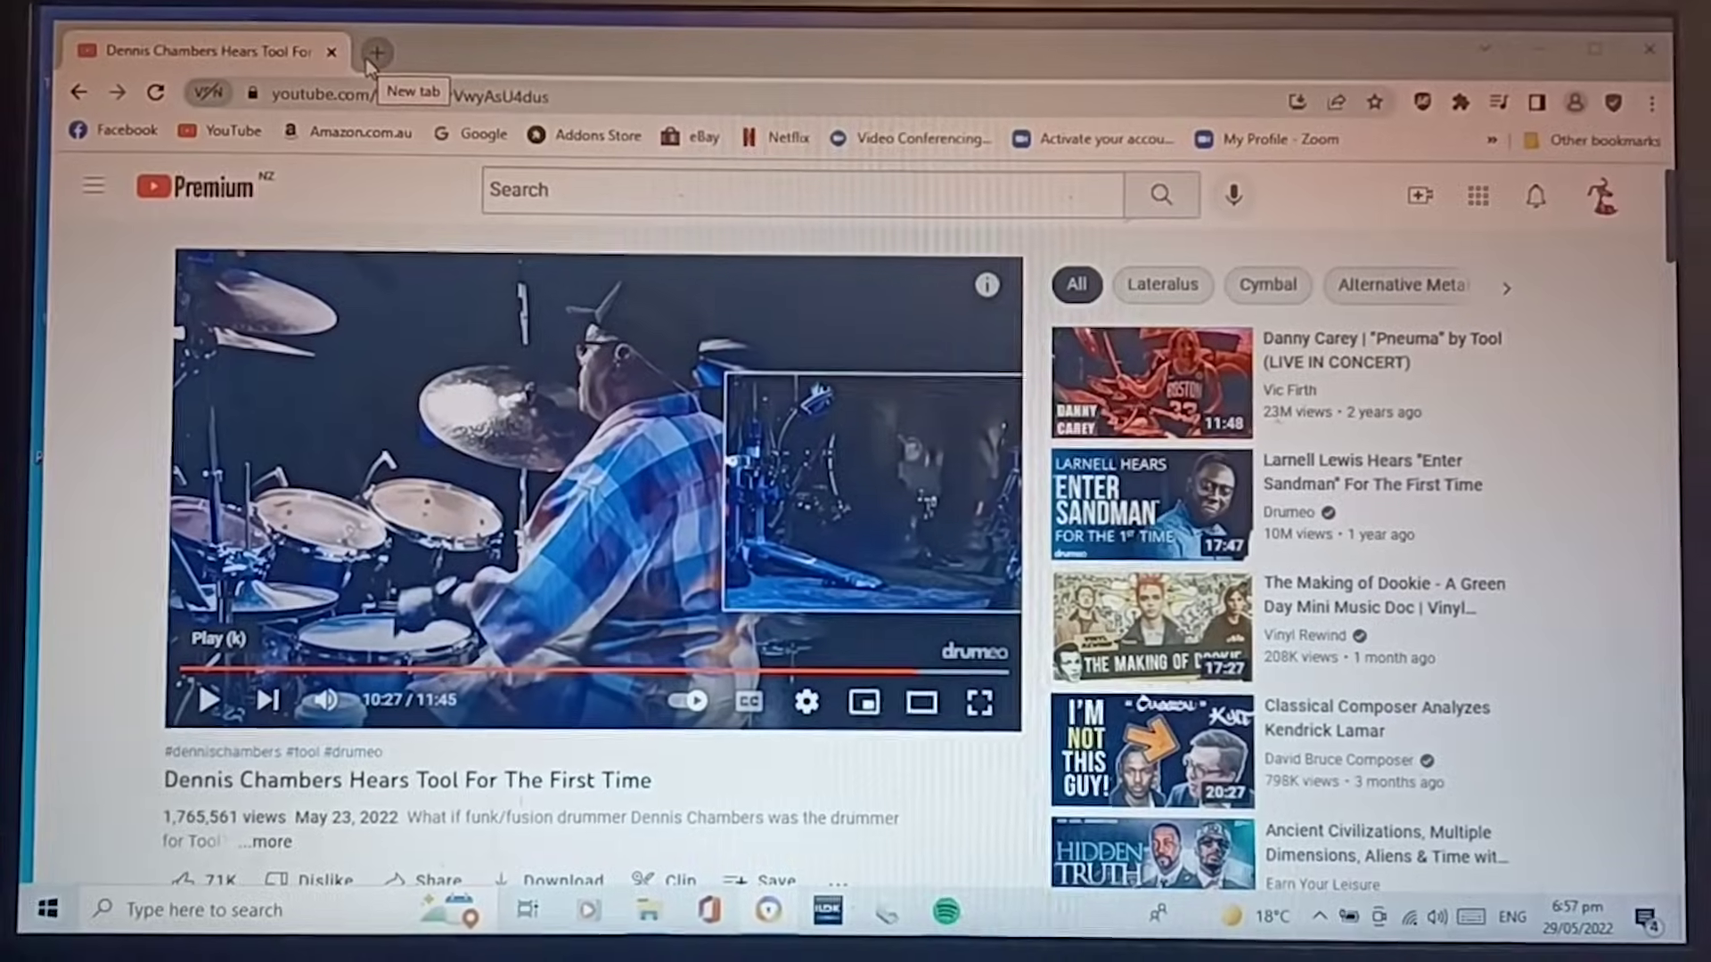
Step: Search Google for 'focusrite downloads' in a new tab
left_click(375, 51)
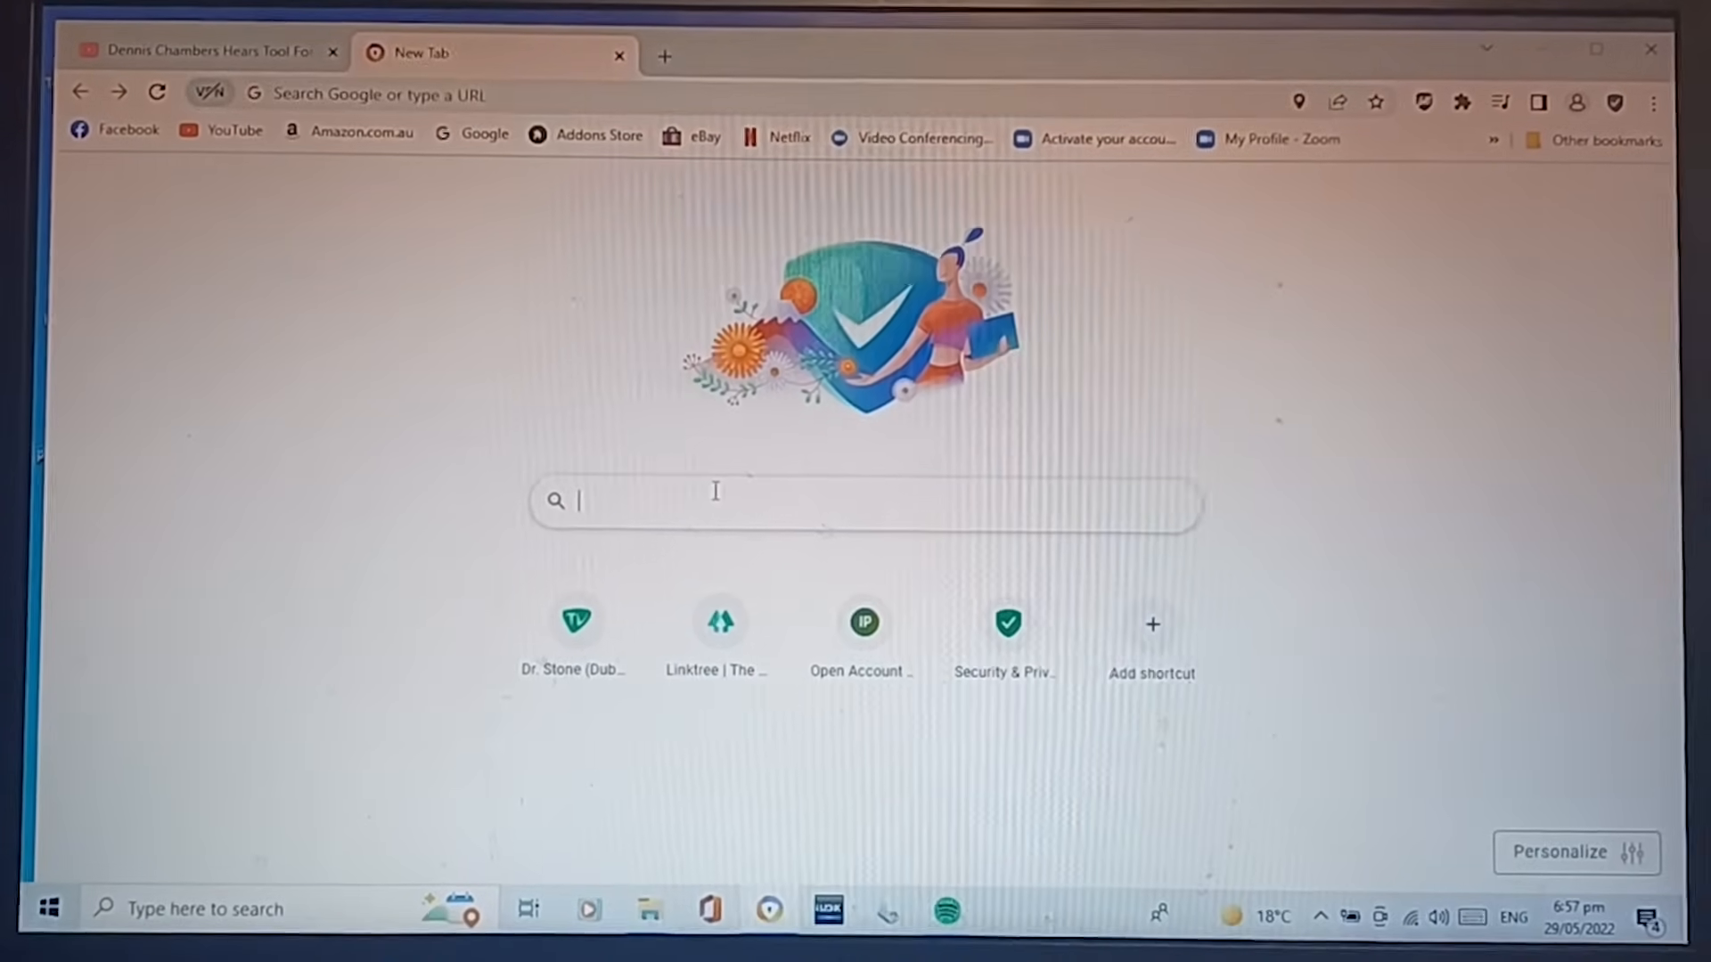
type("focustrie downlo")
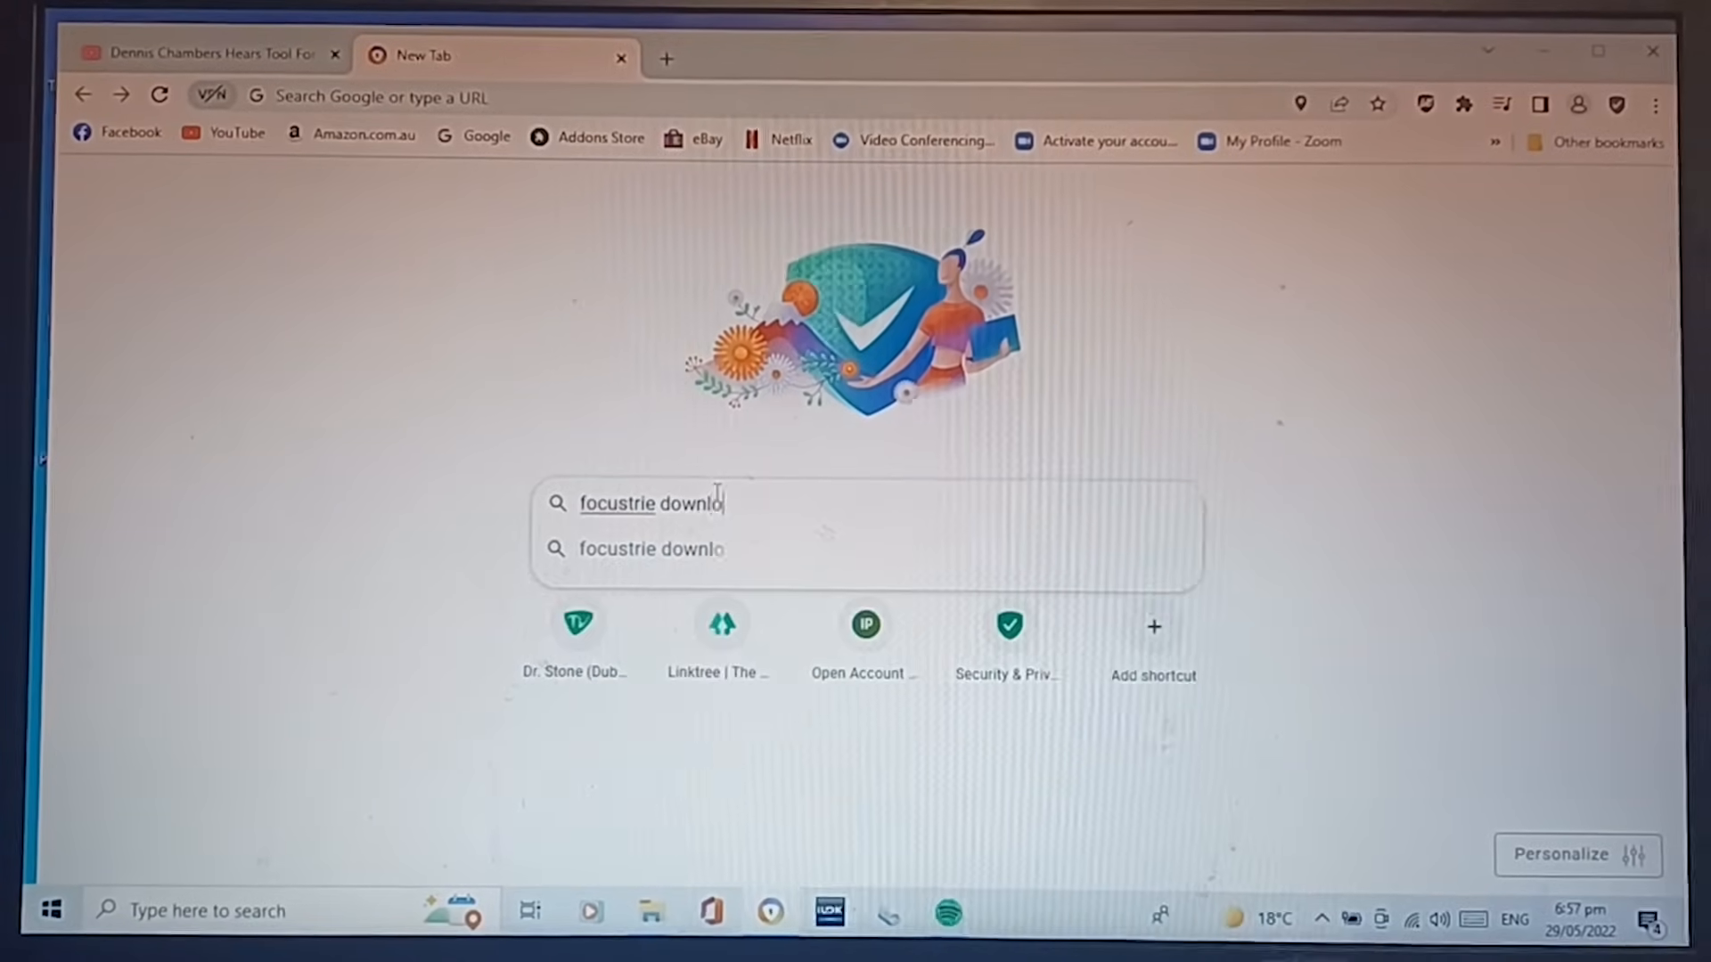
key("Return")
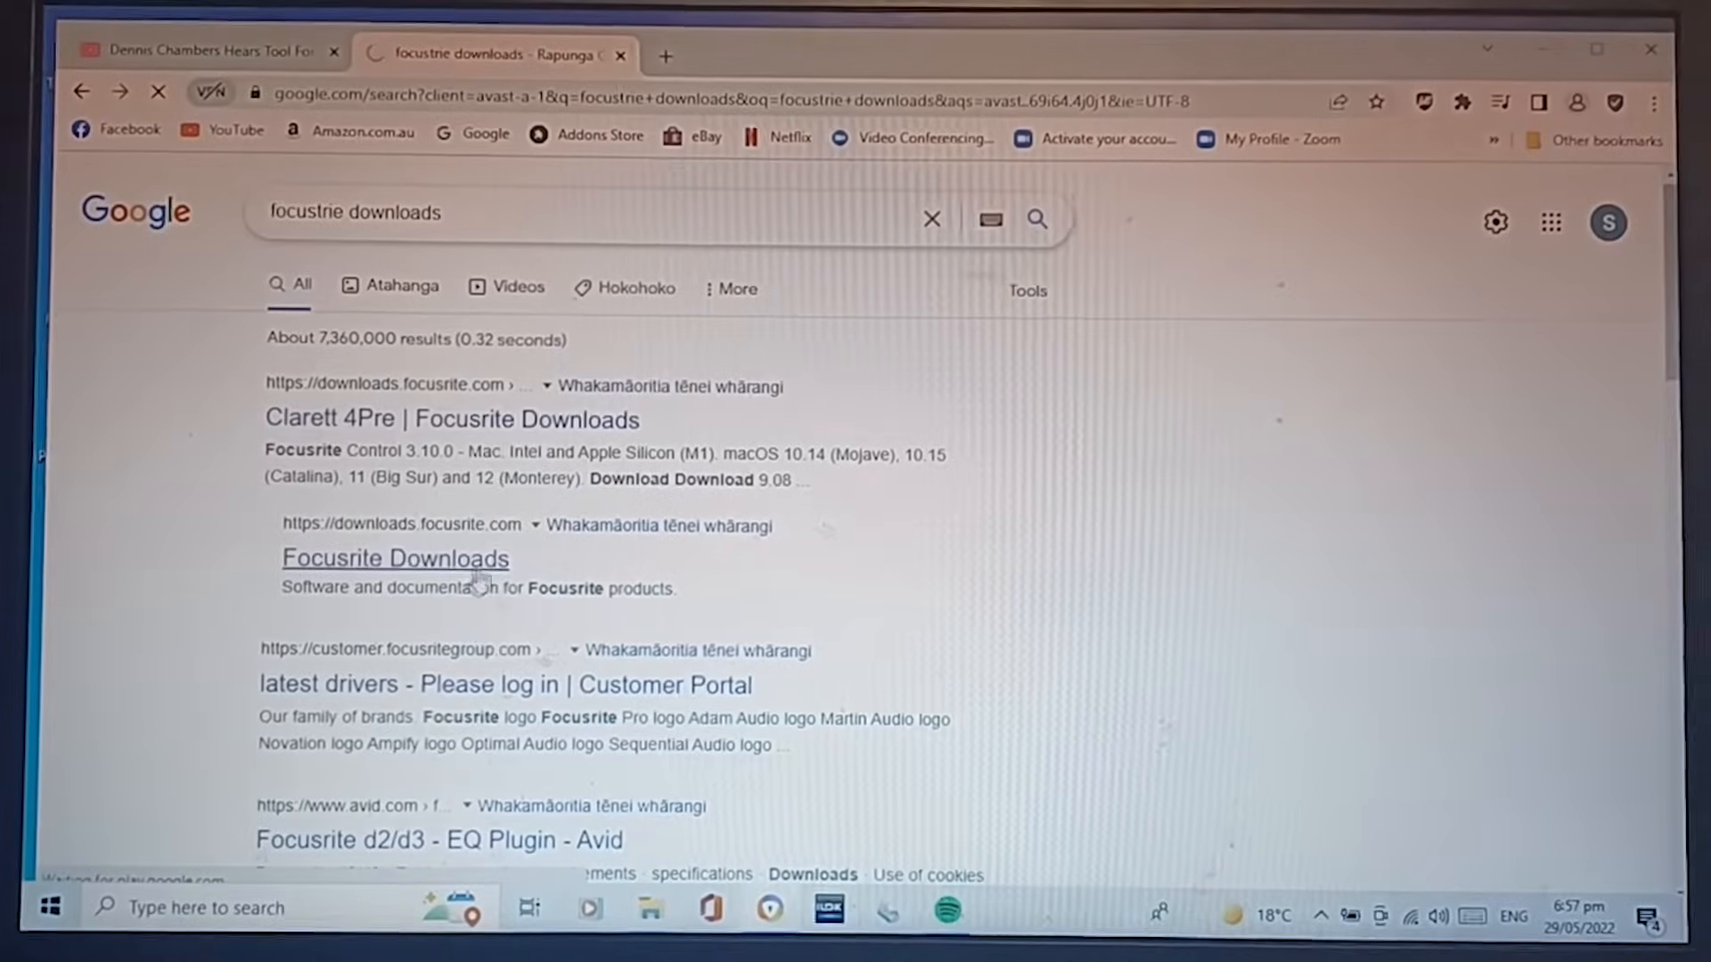
Step: Download Focusrite Control 3.10.0 for Windows for the Scarlett 3rd Gen Solo
left_click(395, 558)
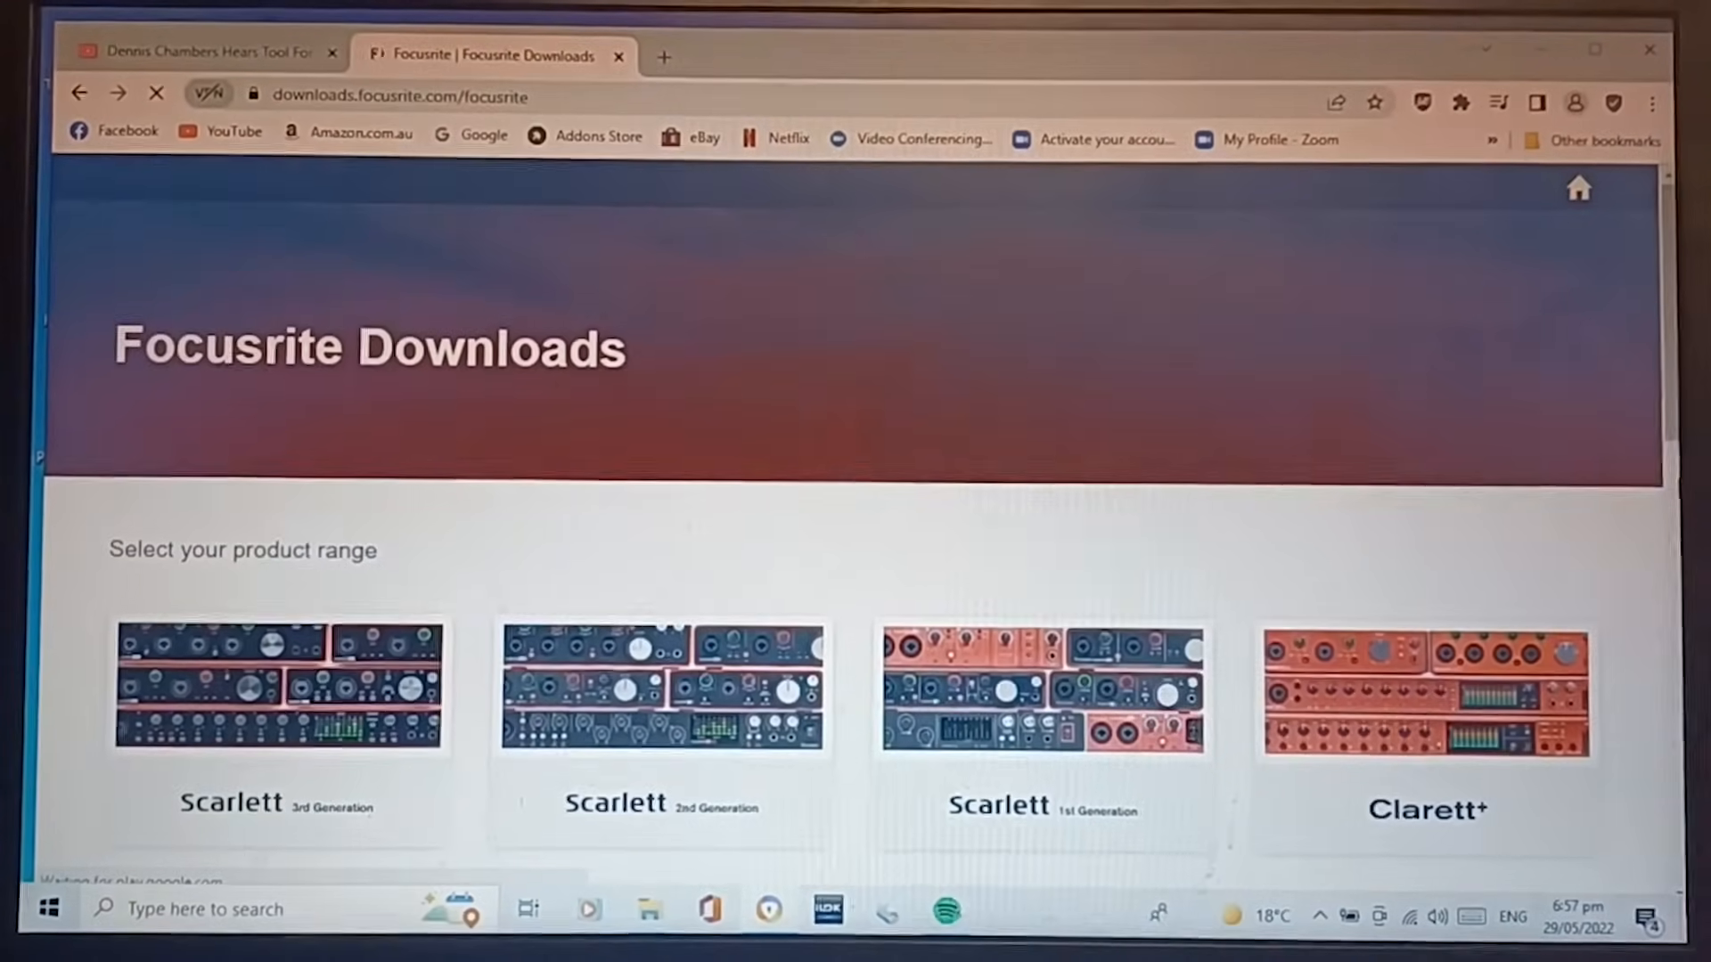
scroll("down", 3)
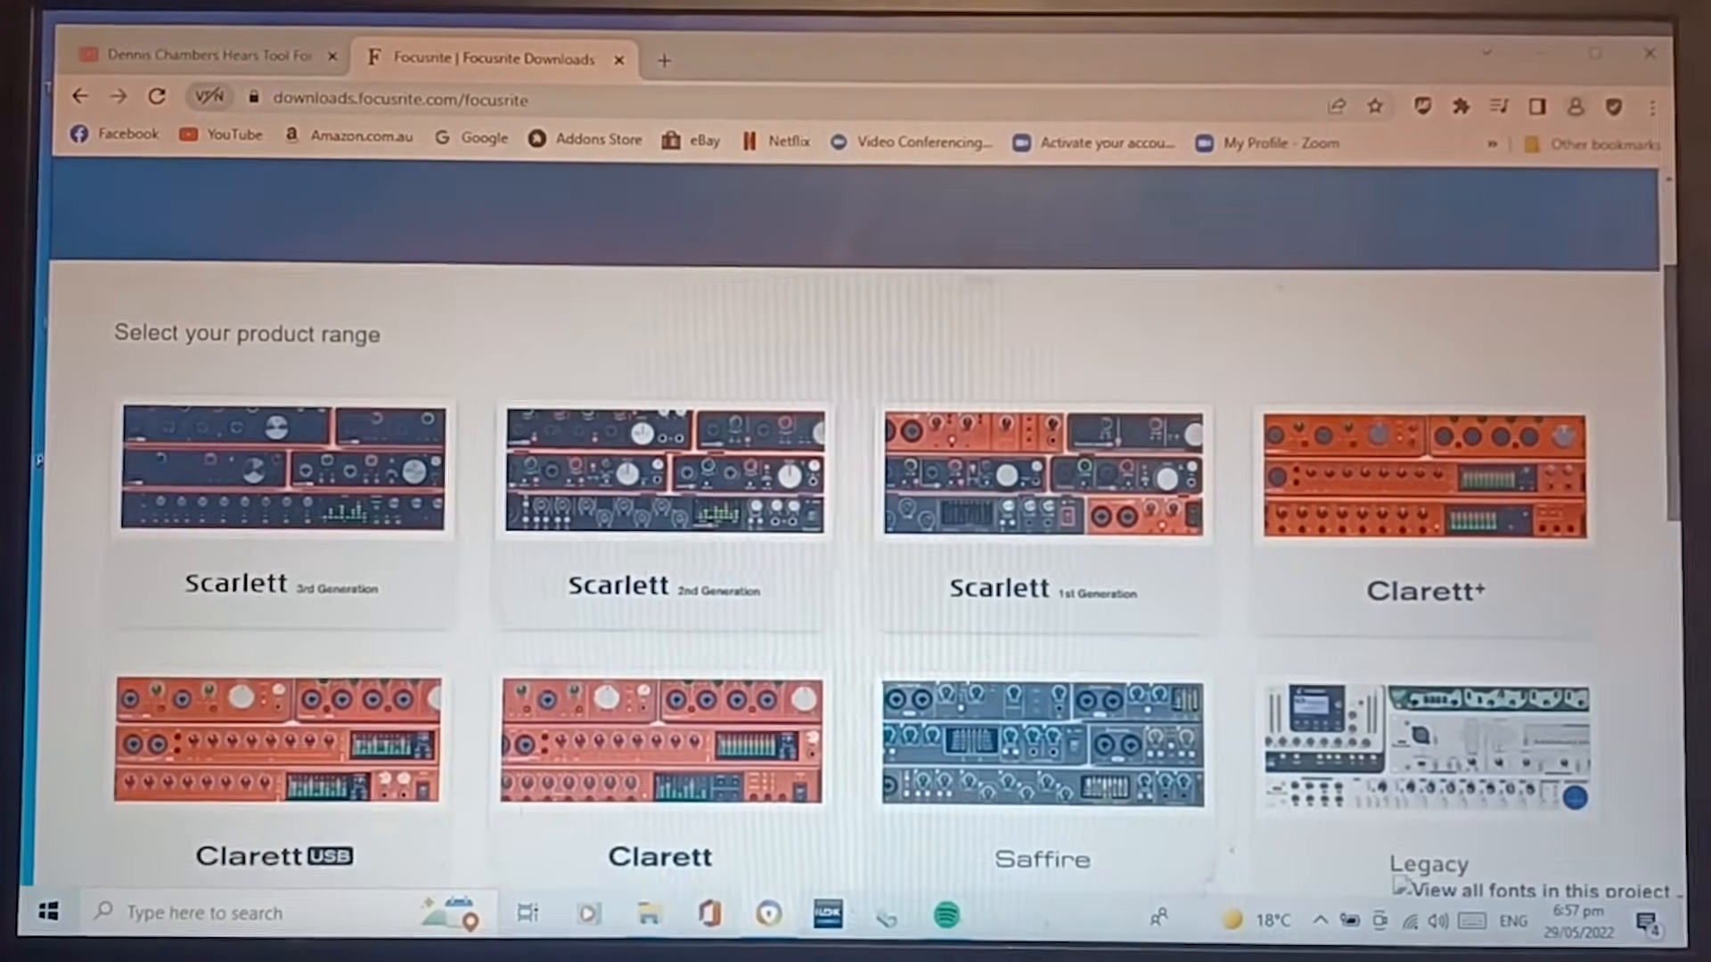
left_click(282, 472)
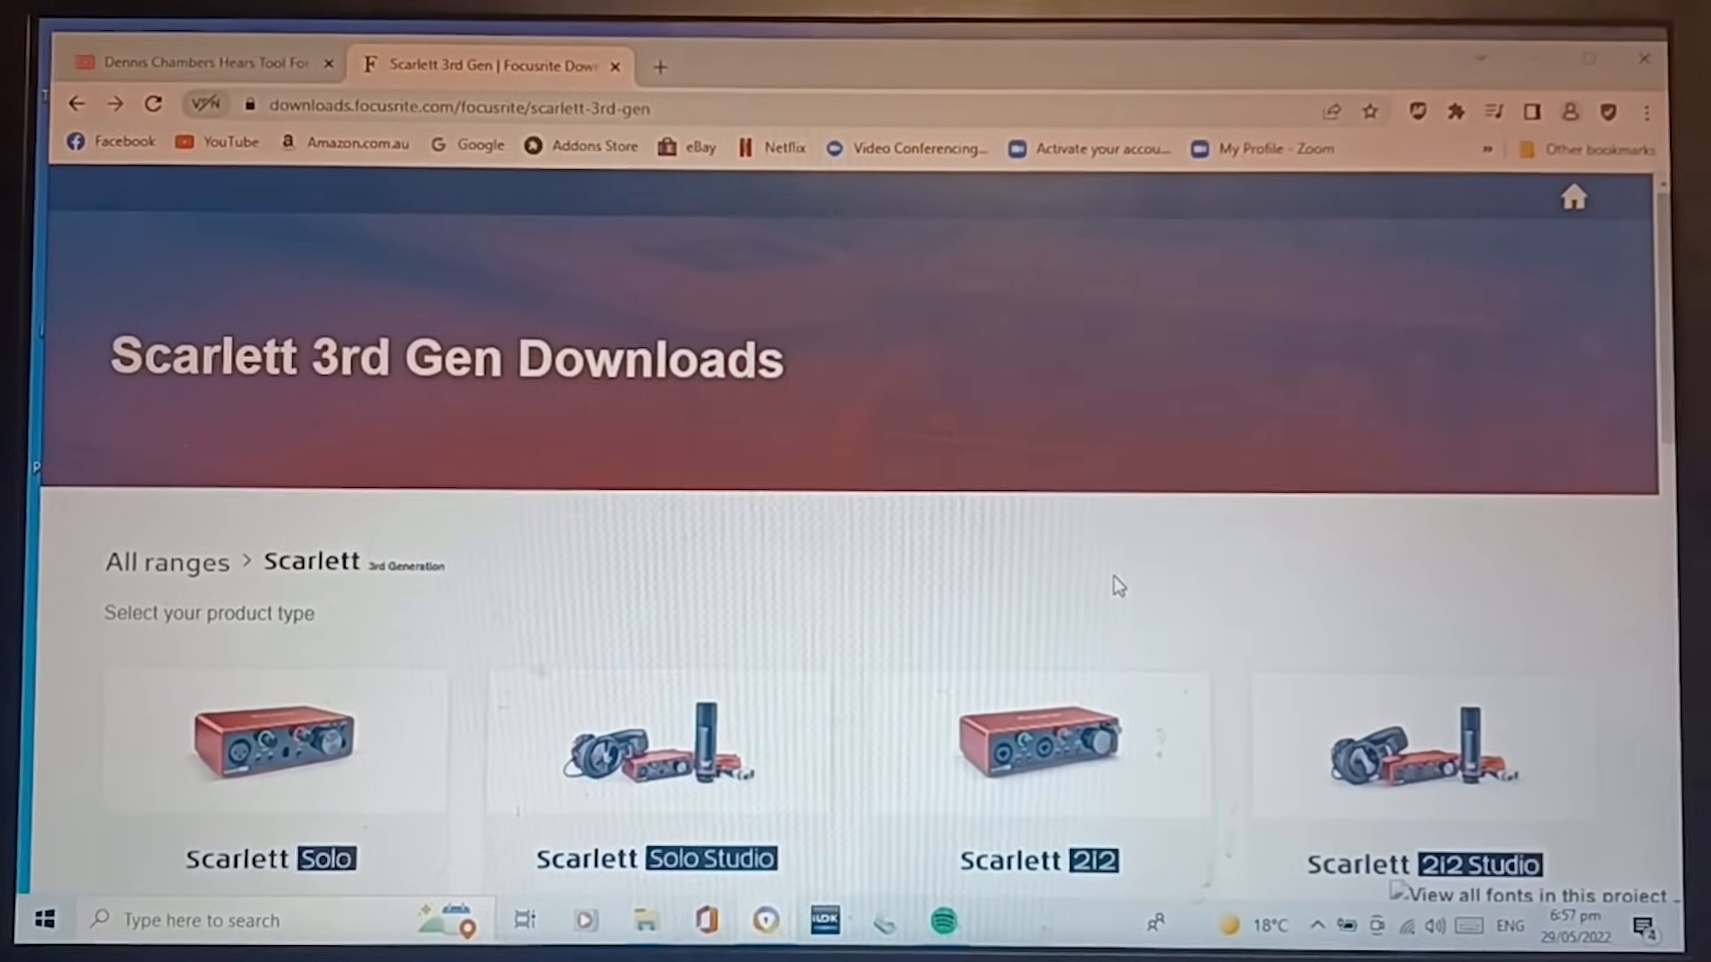
left_click(269, 745)
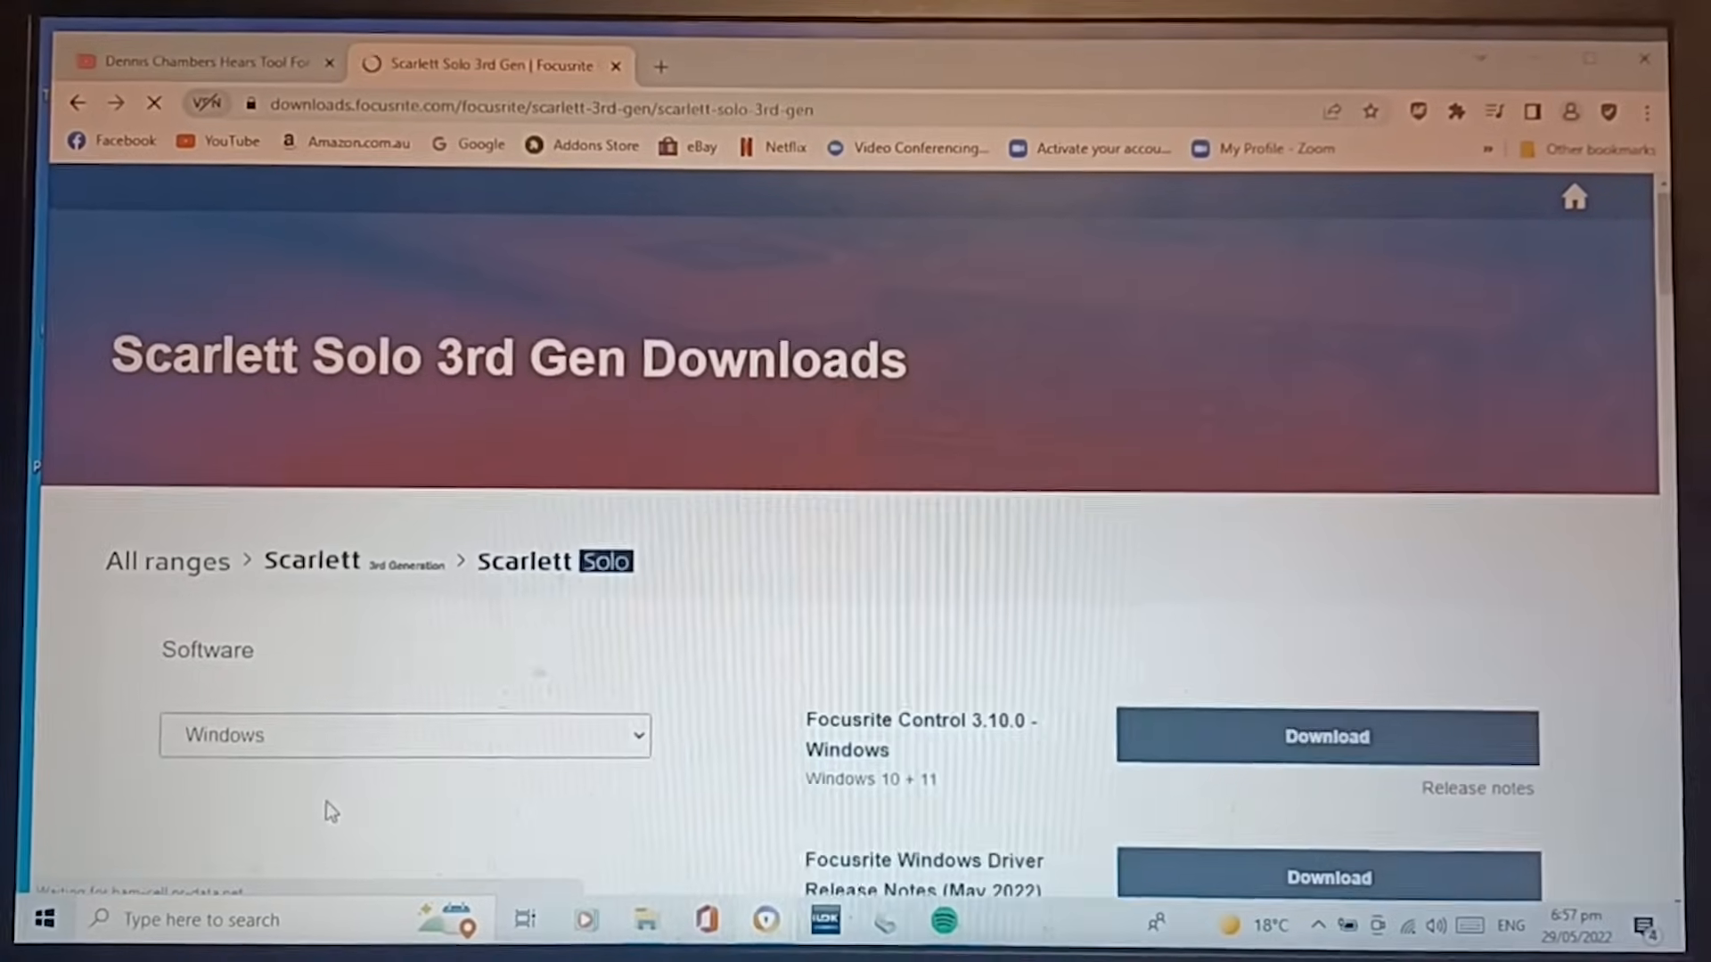
left_click(1327, 735)
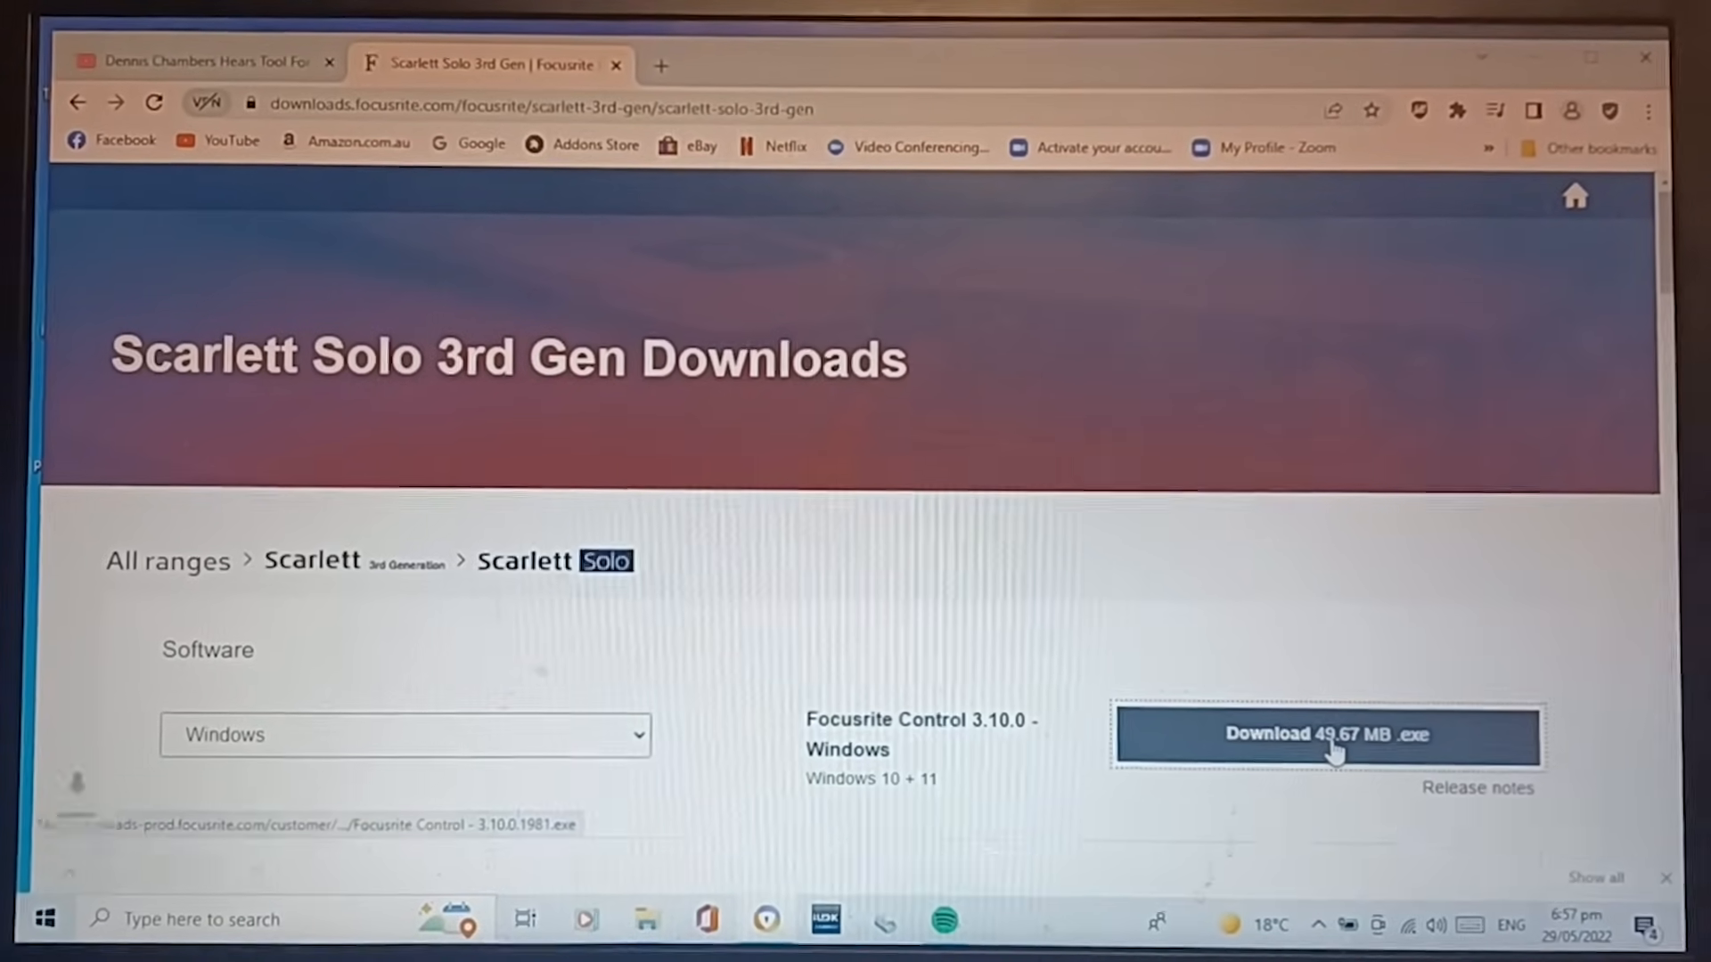
left_click(1326, 733)
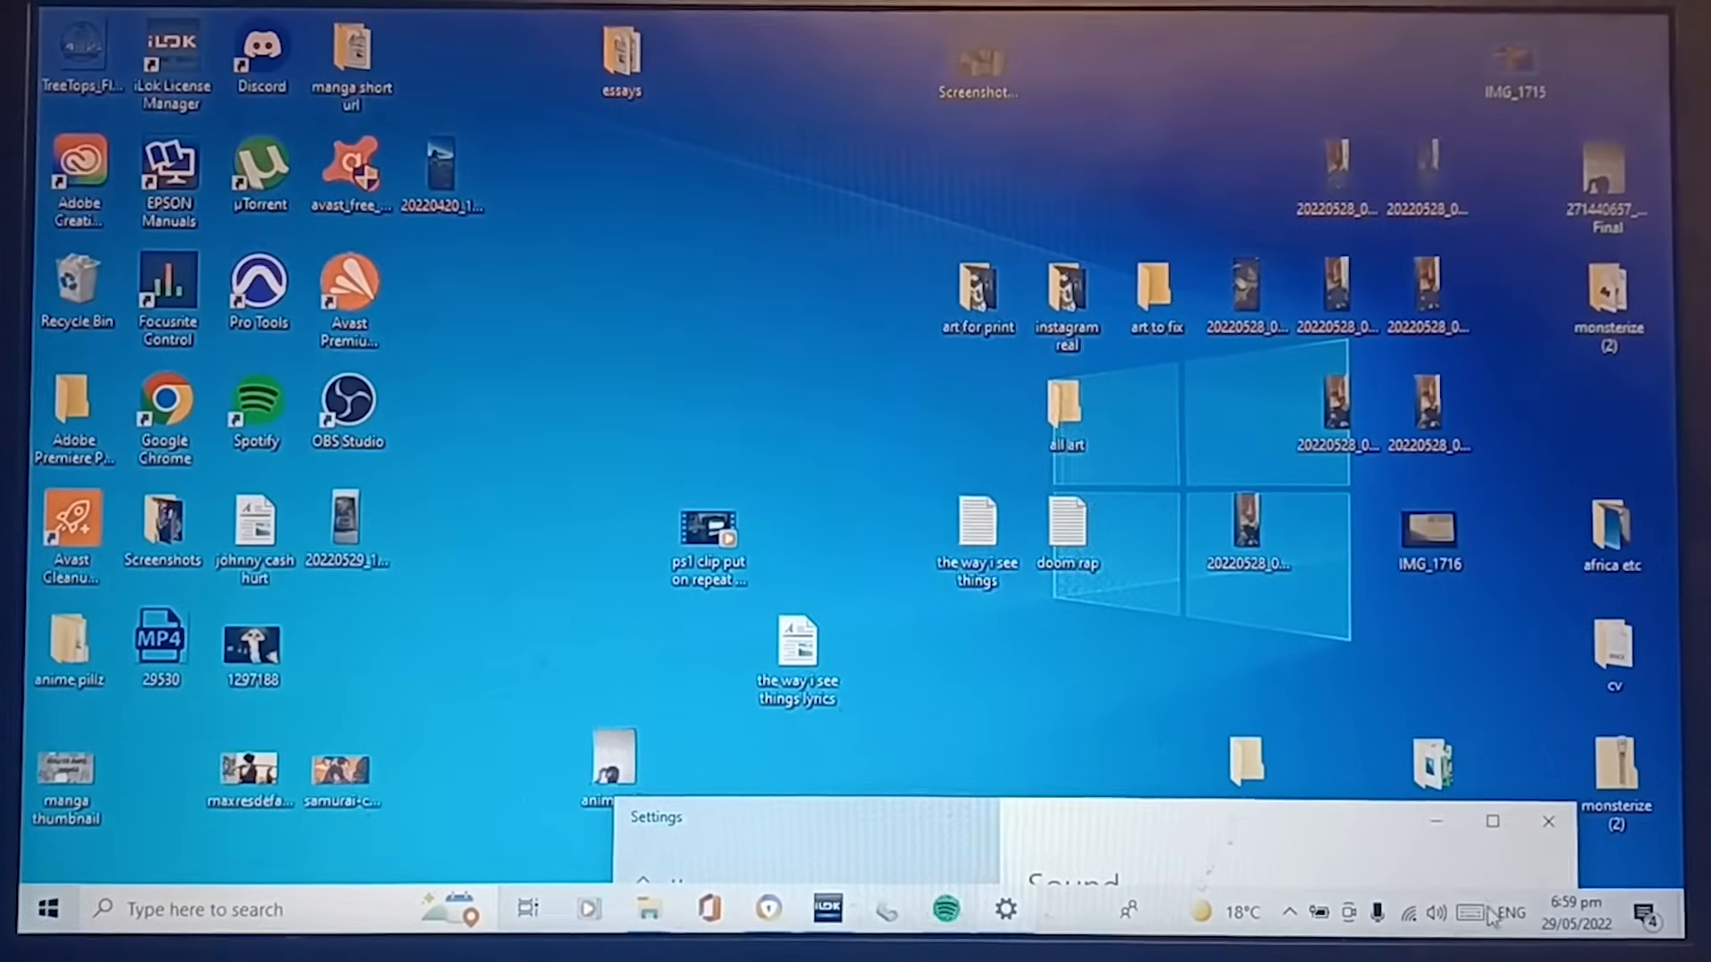
Step: Check the Sound input device list shows only the Conexant microphone, then close Settings
left_click(1435, 910)
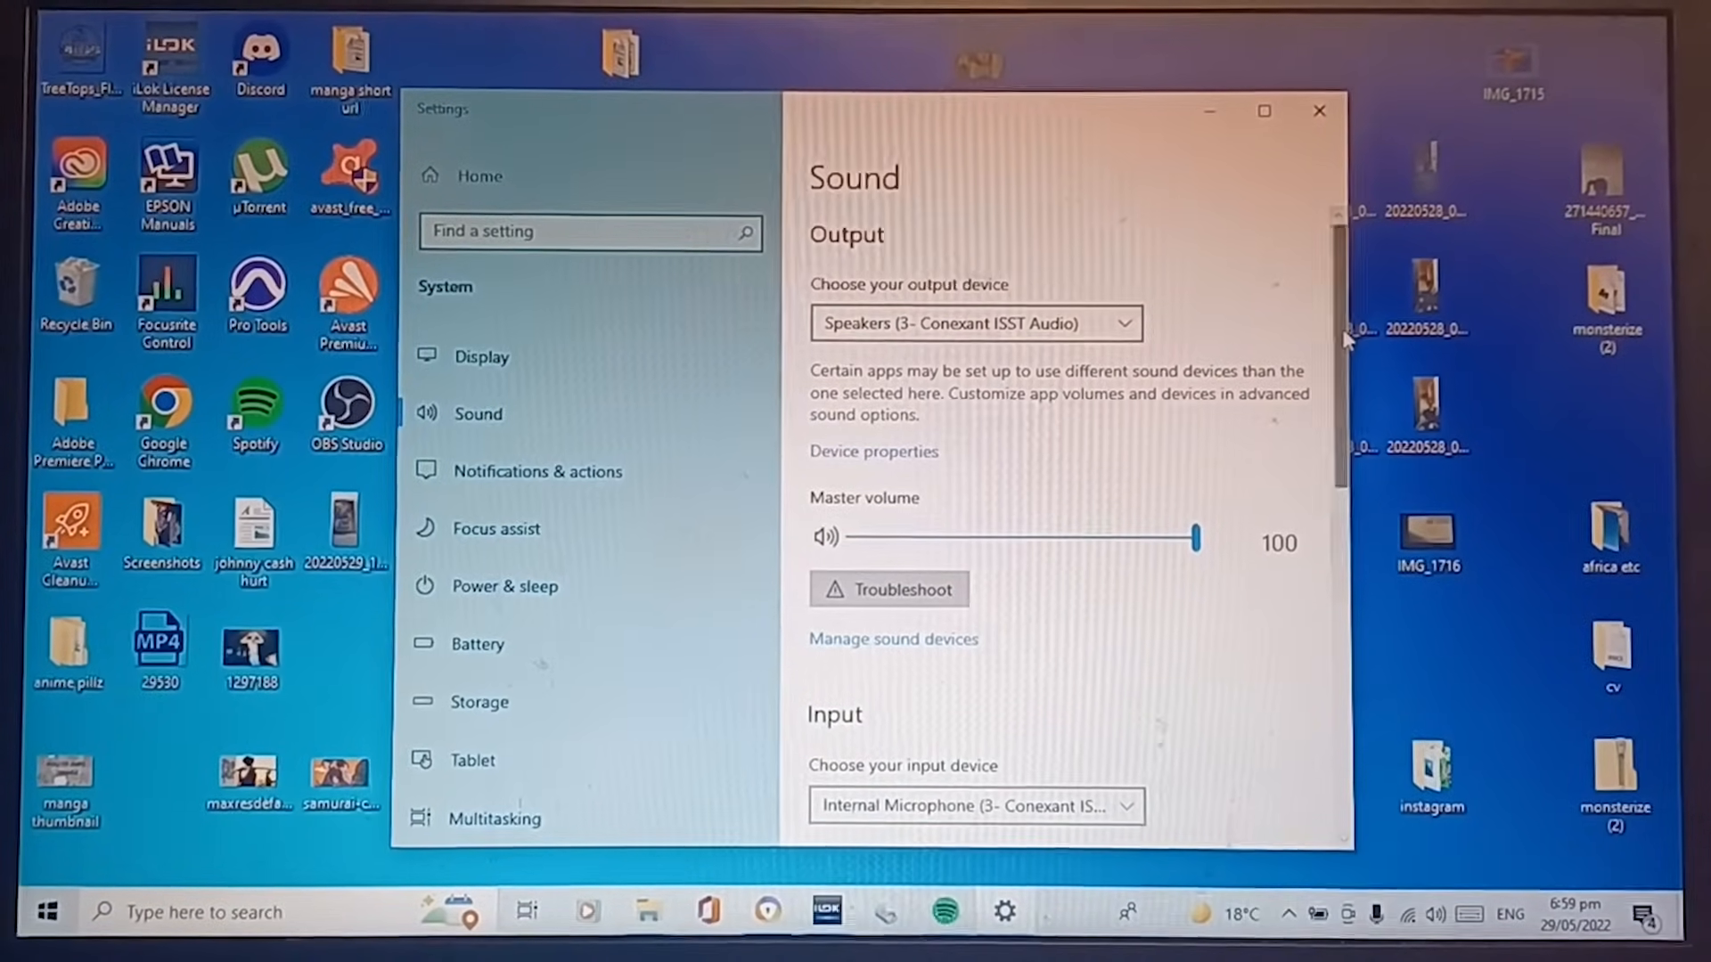
scroll("down", 3)
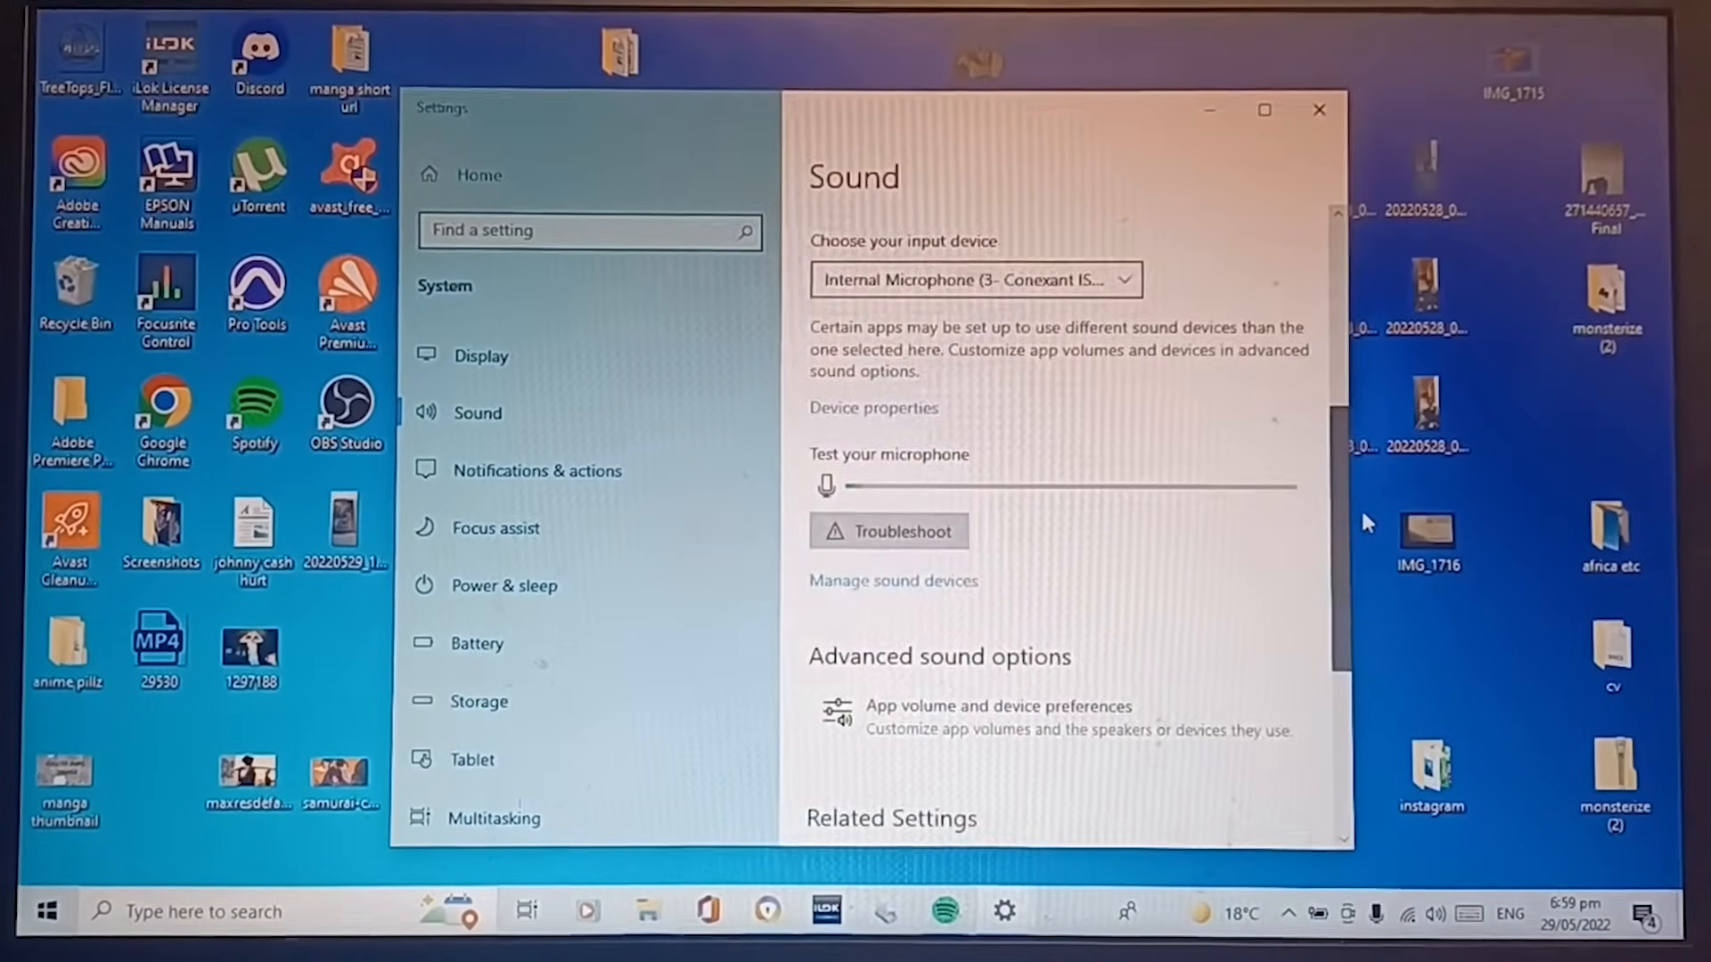
left_click(974, 279)
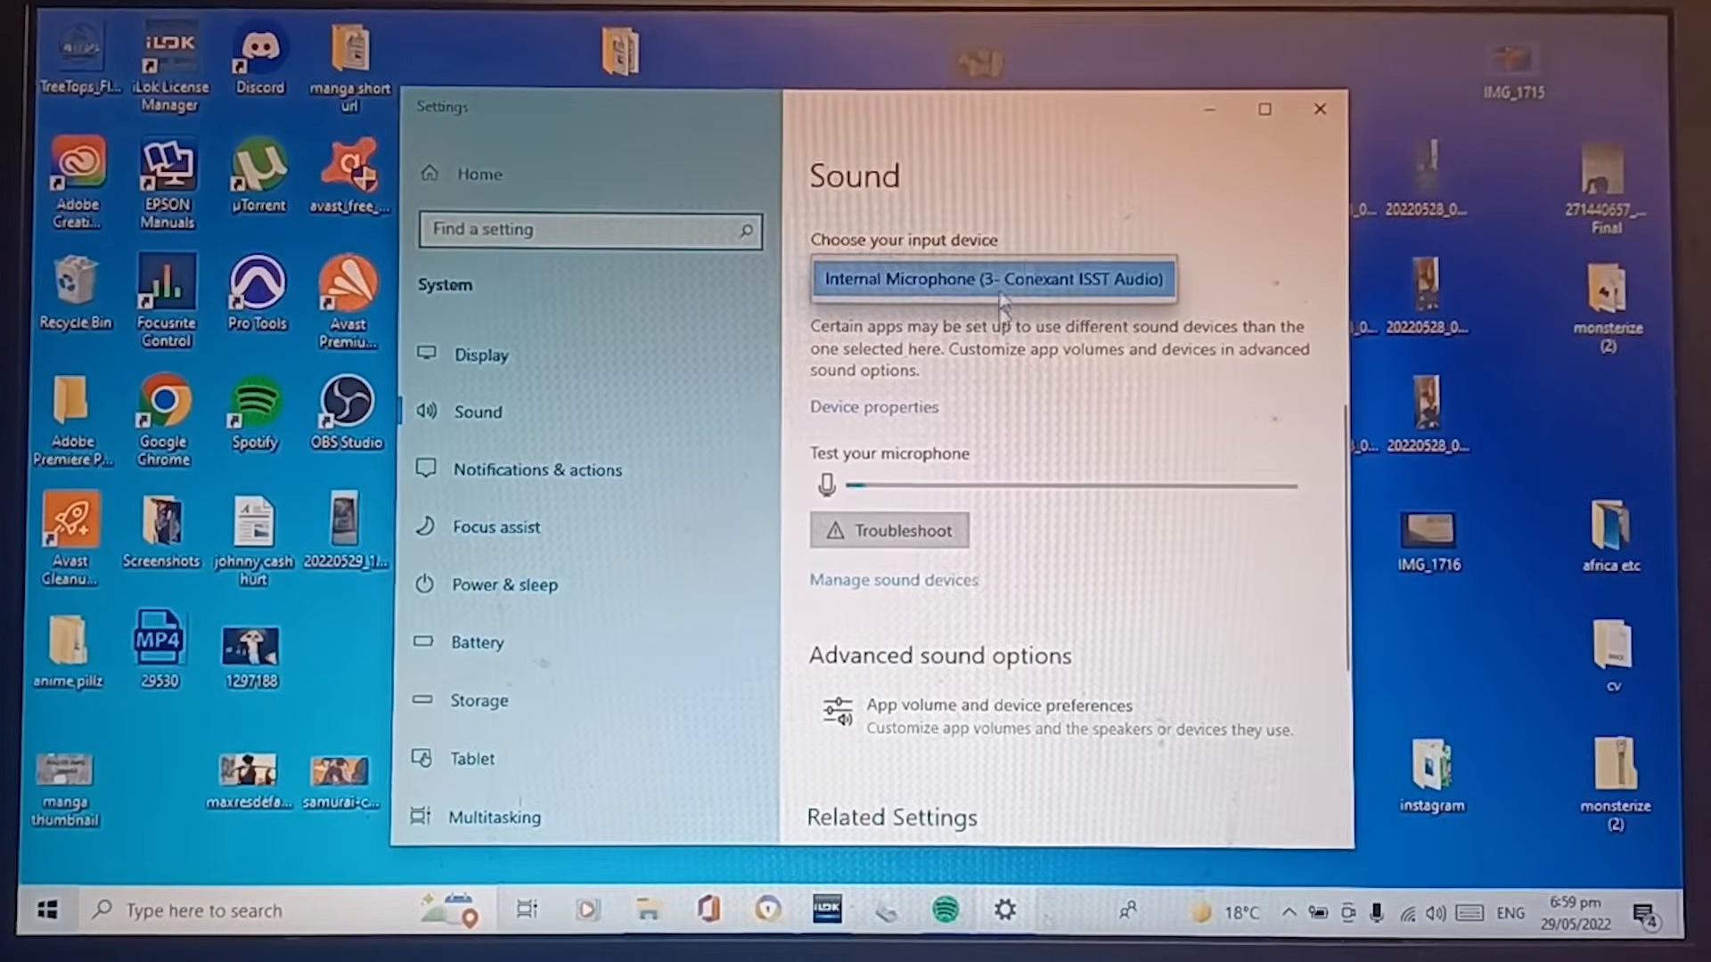
scroll("down", 3)
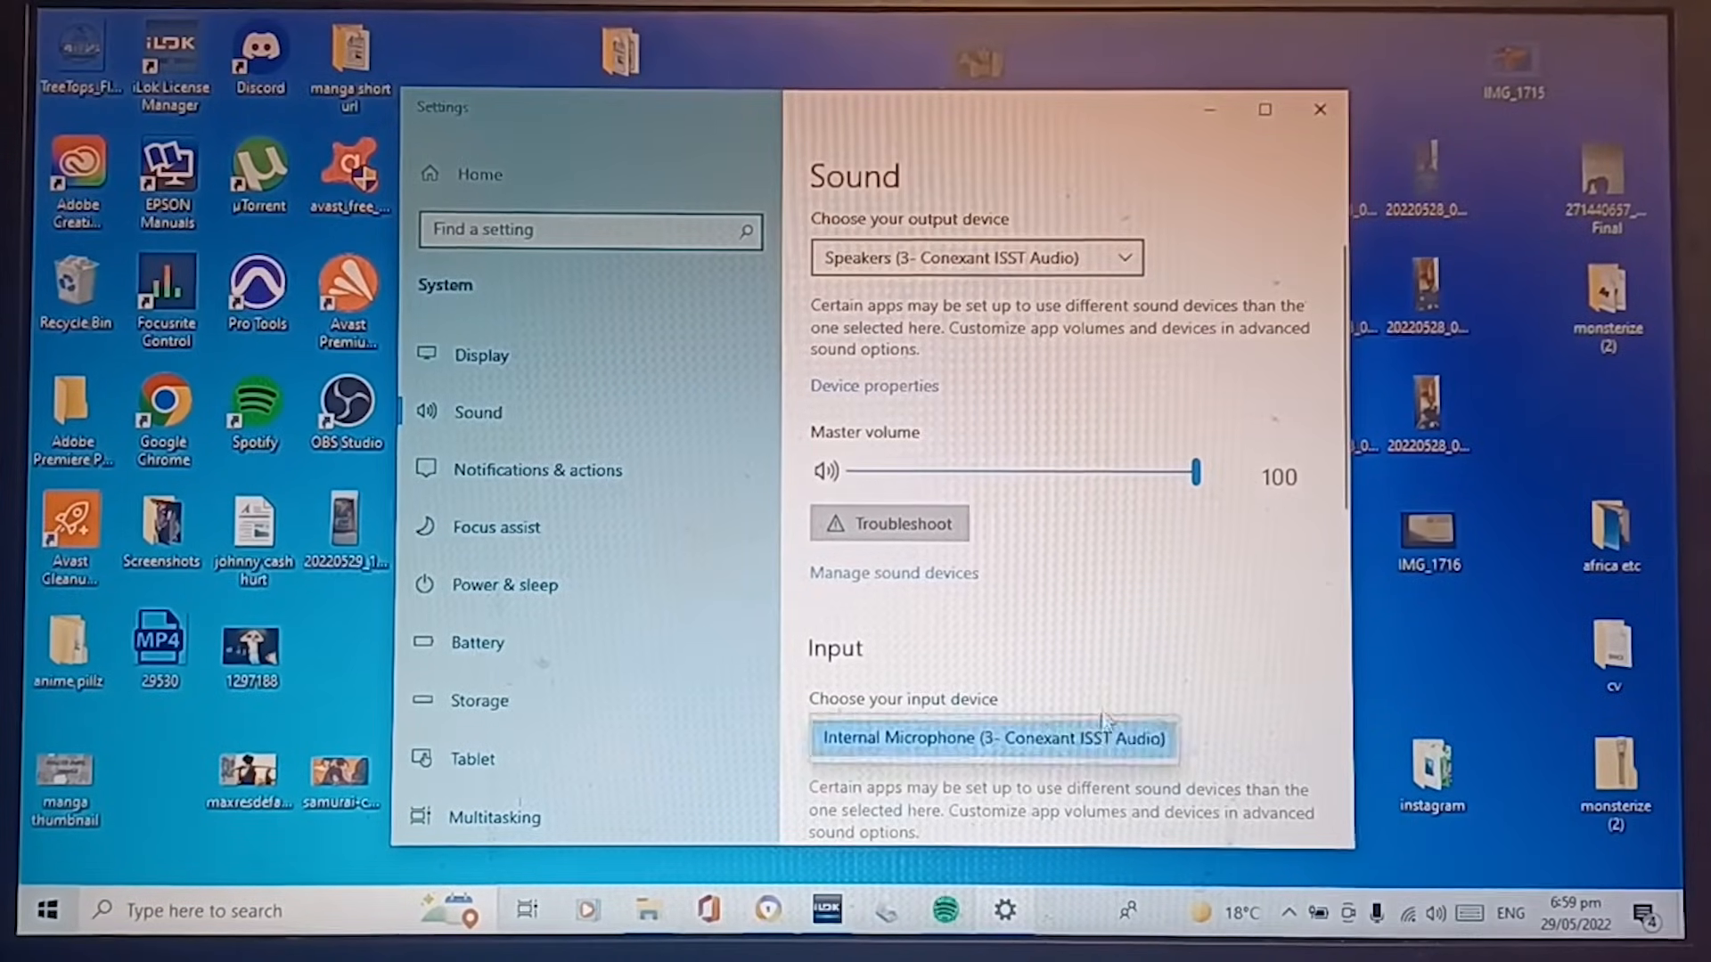
scroll("down", 3)
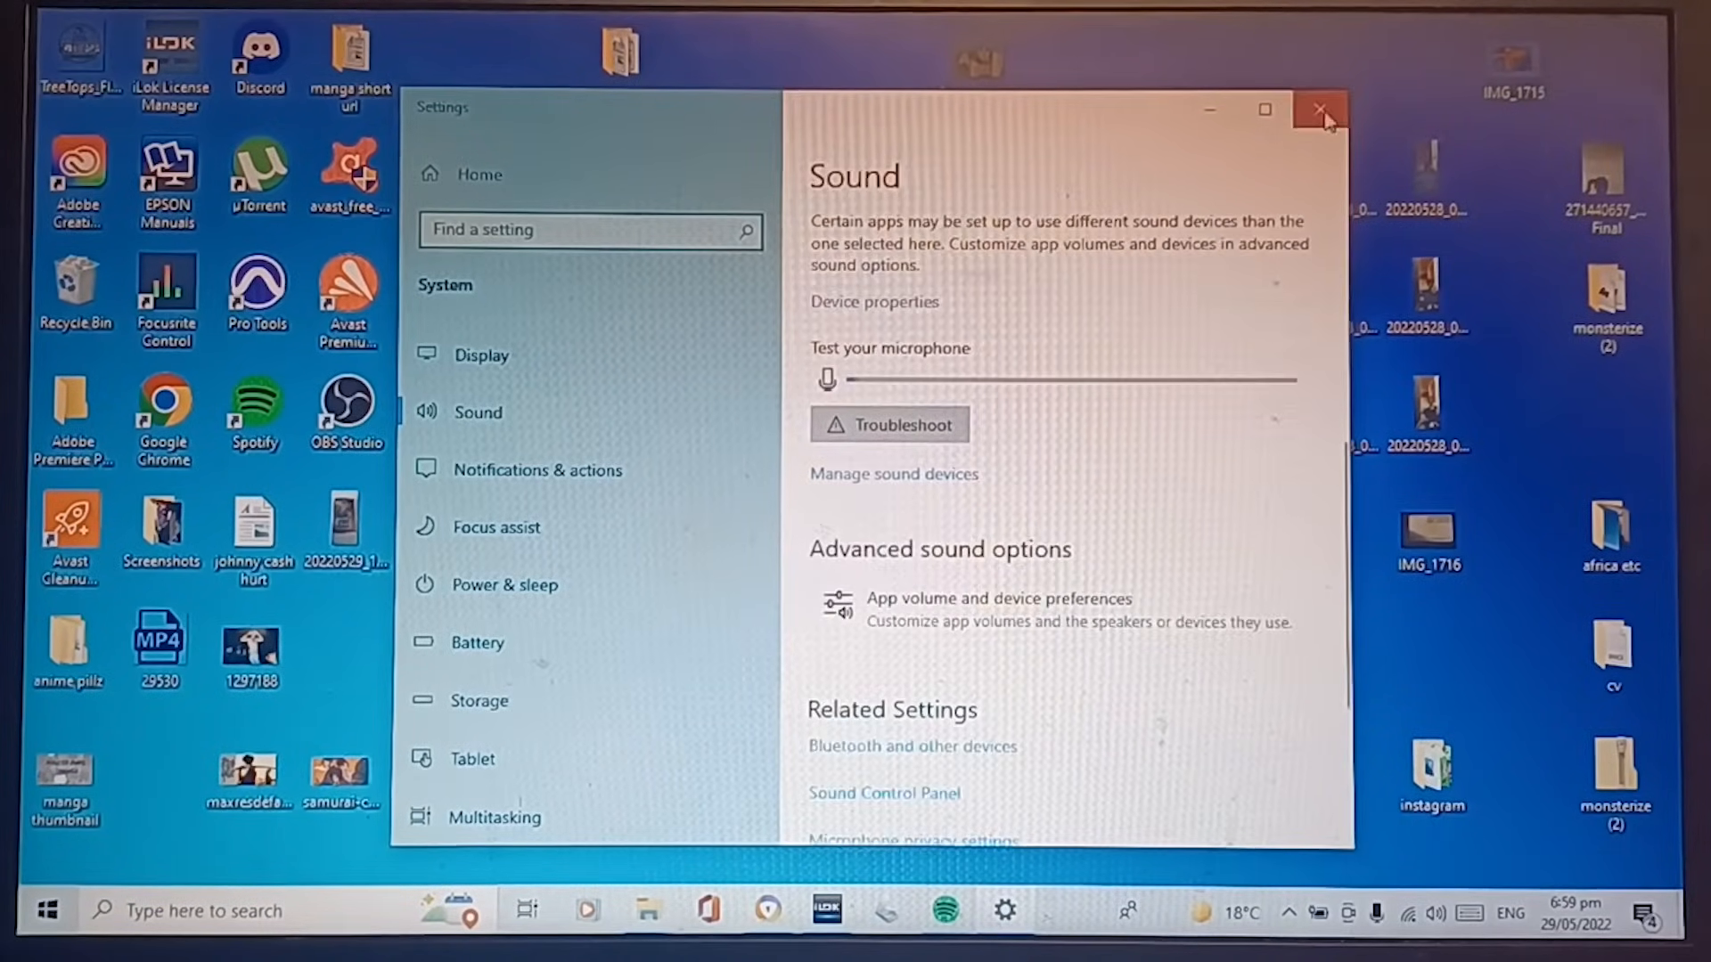
left_click(1321, 110)
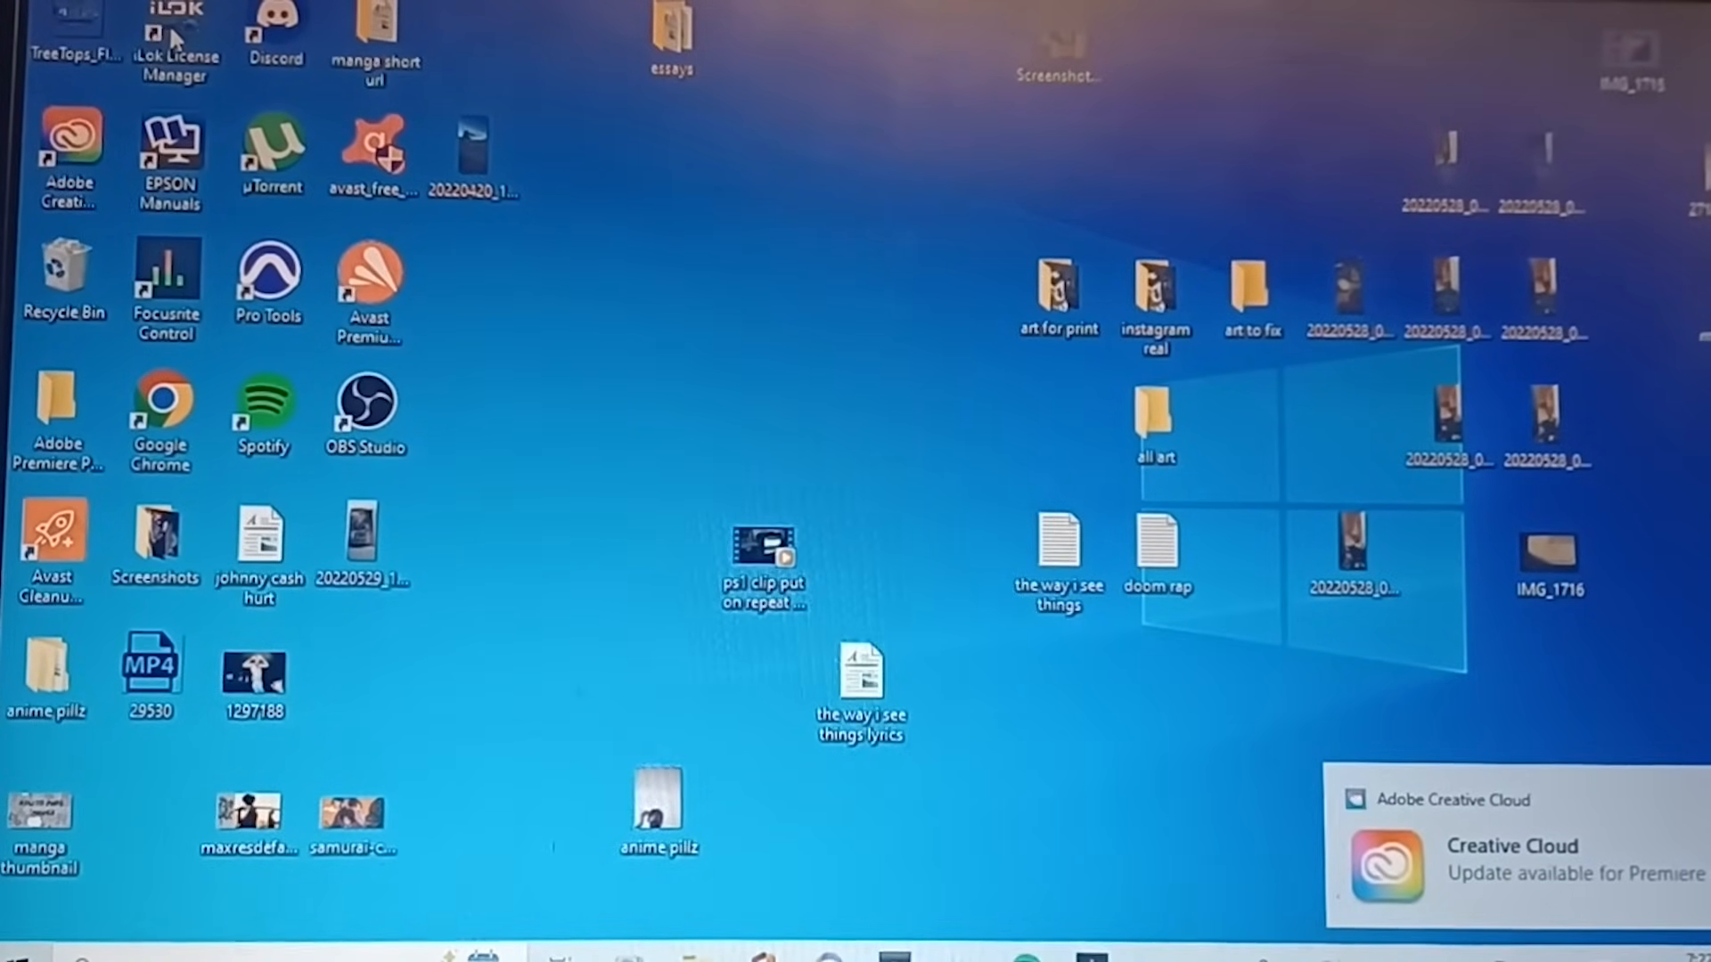
double_click(172, 38)
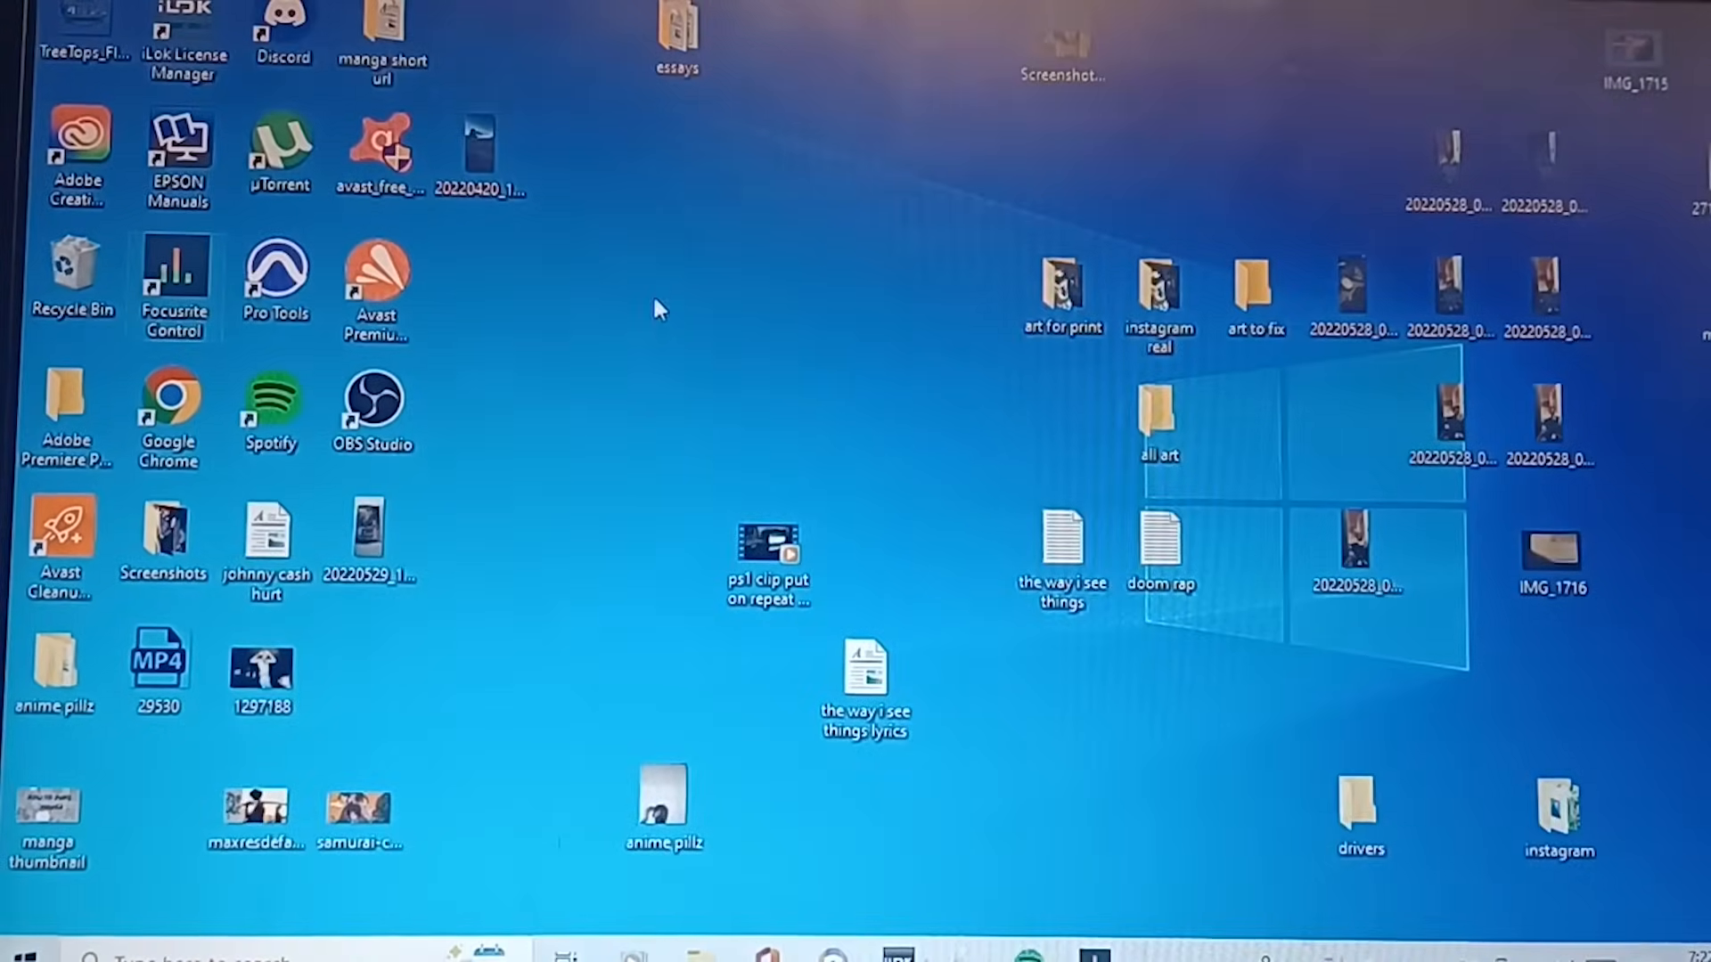
mouse_move(556, 295)
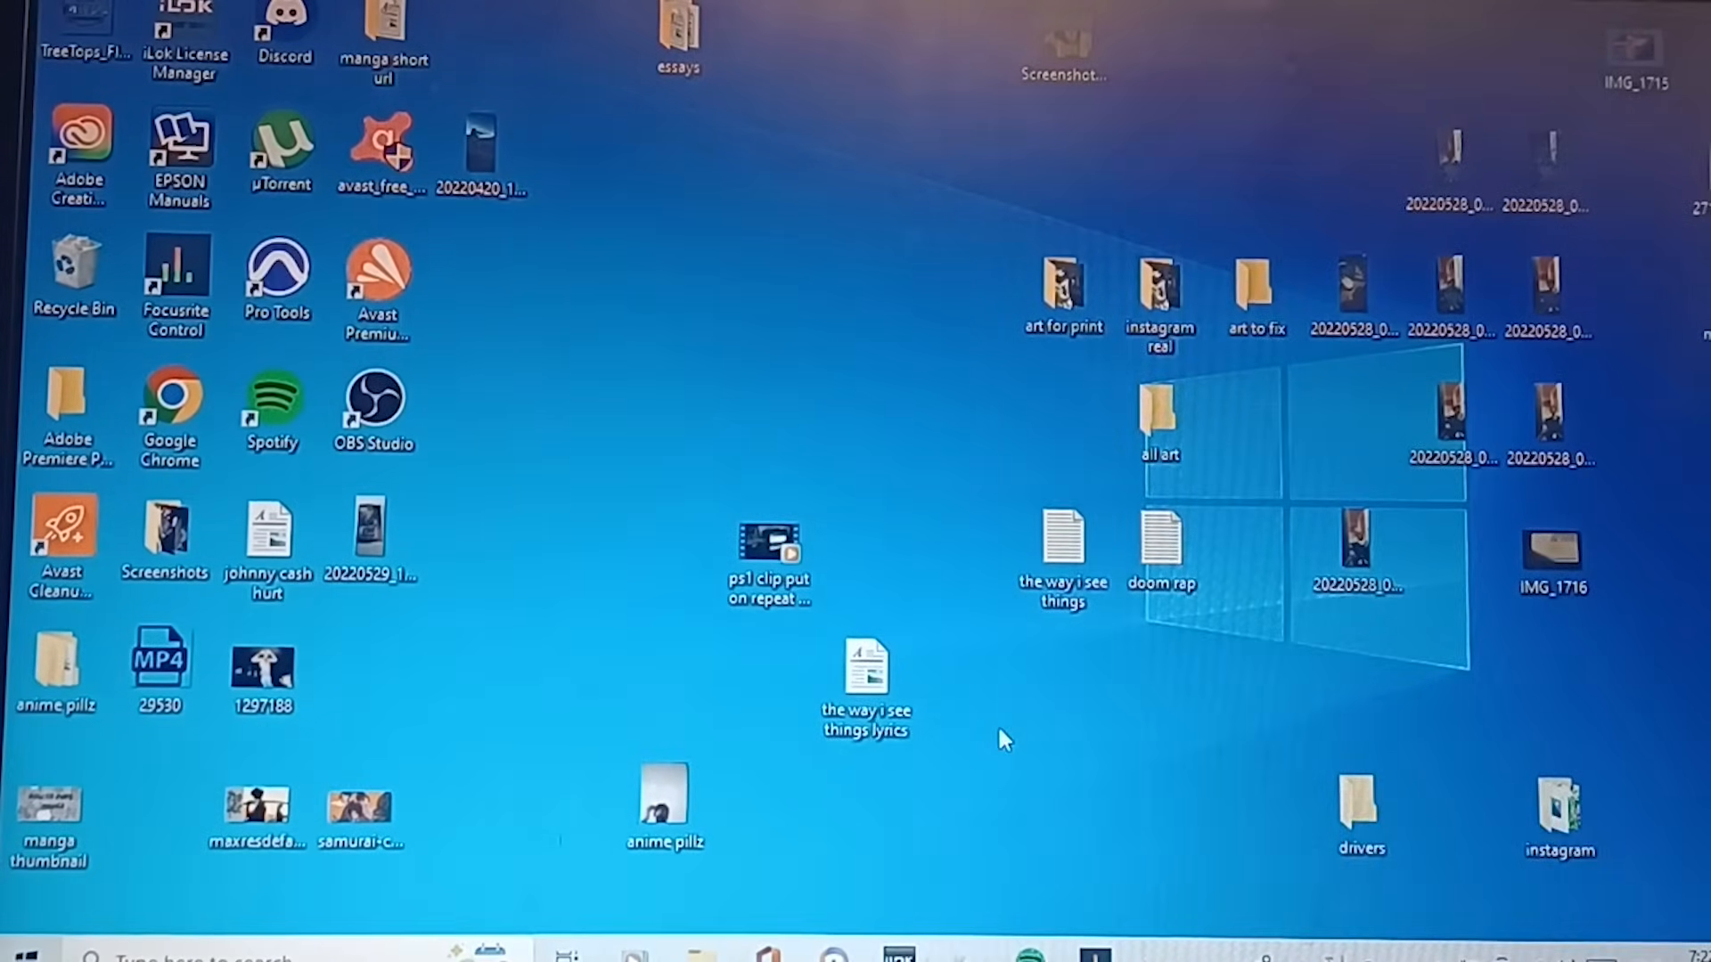
mouse_move(184, 16)
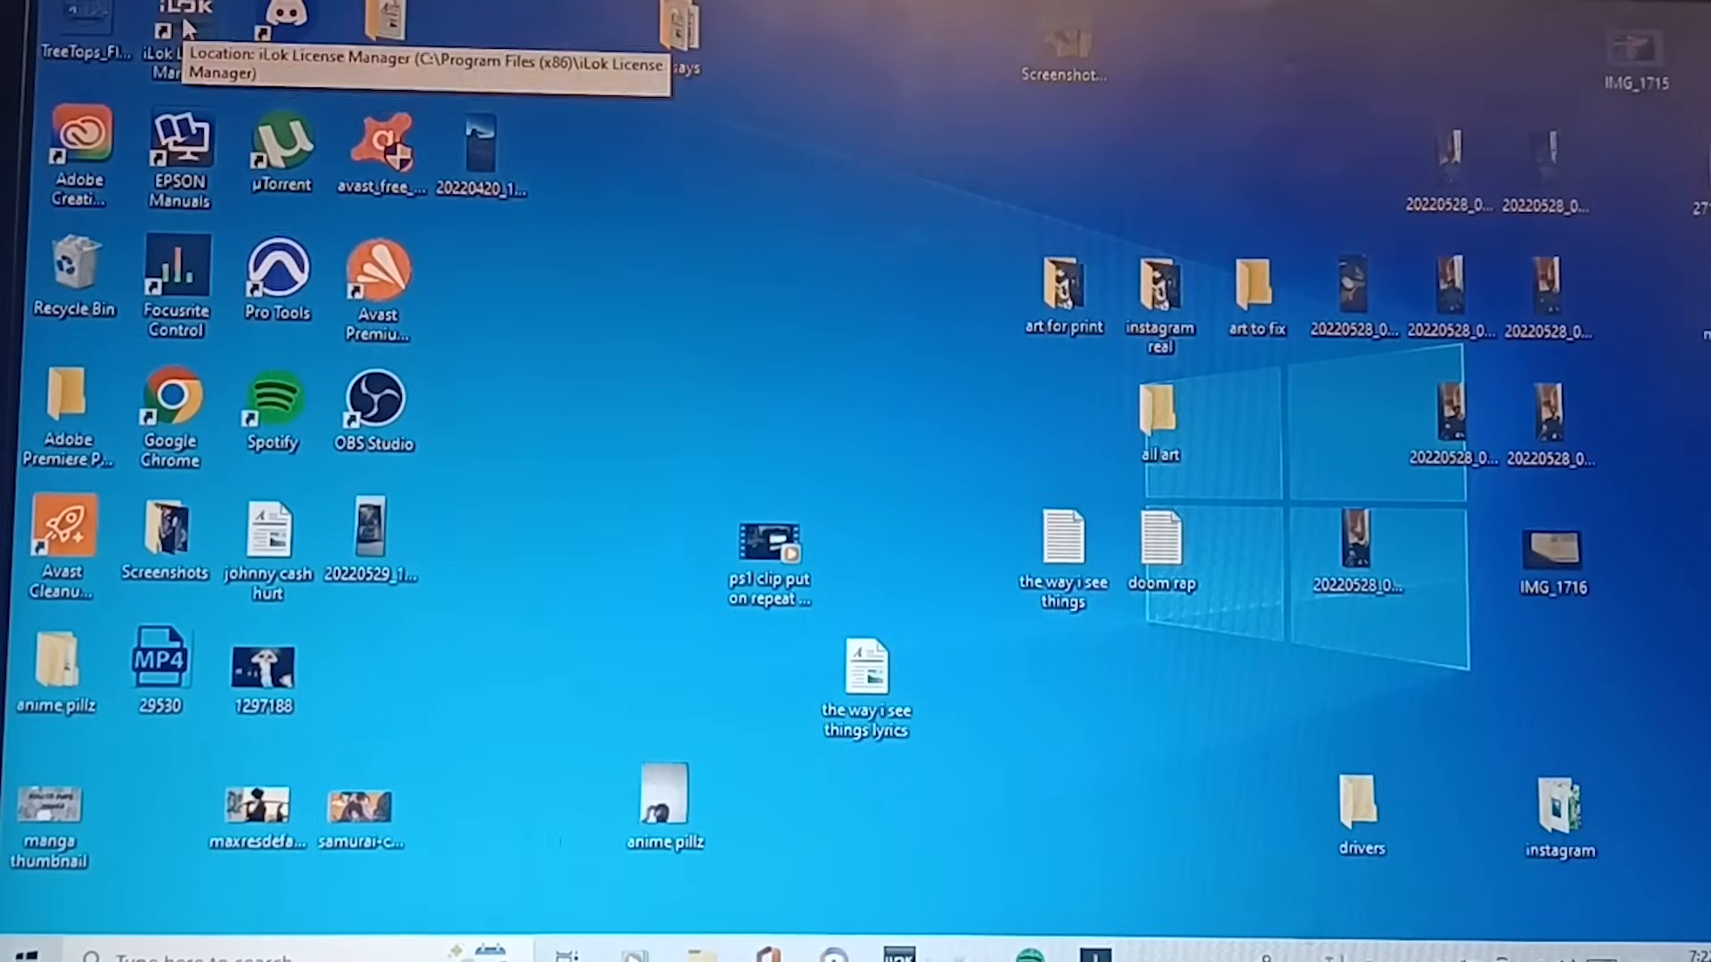
mouse_move(531, 231)
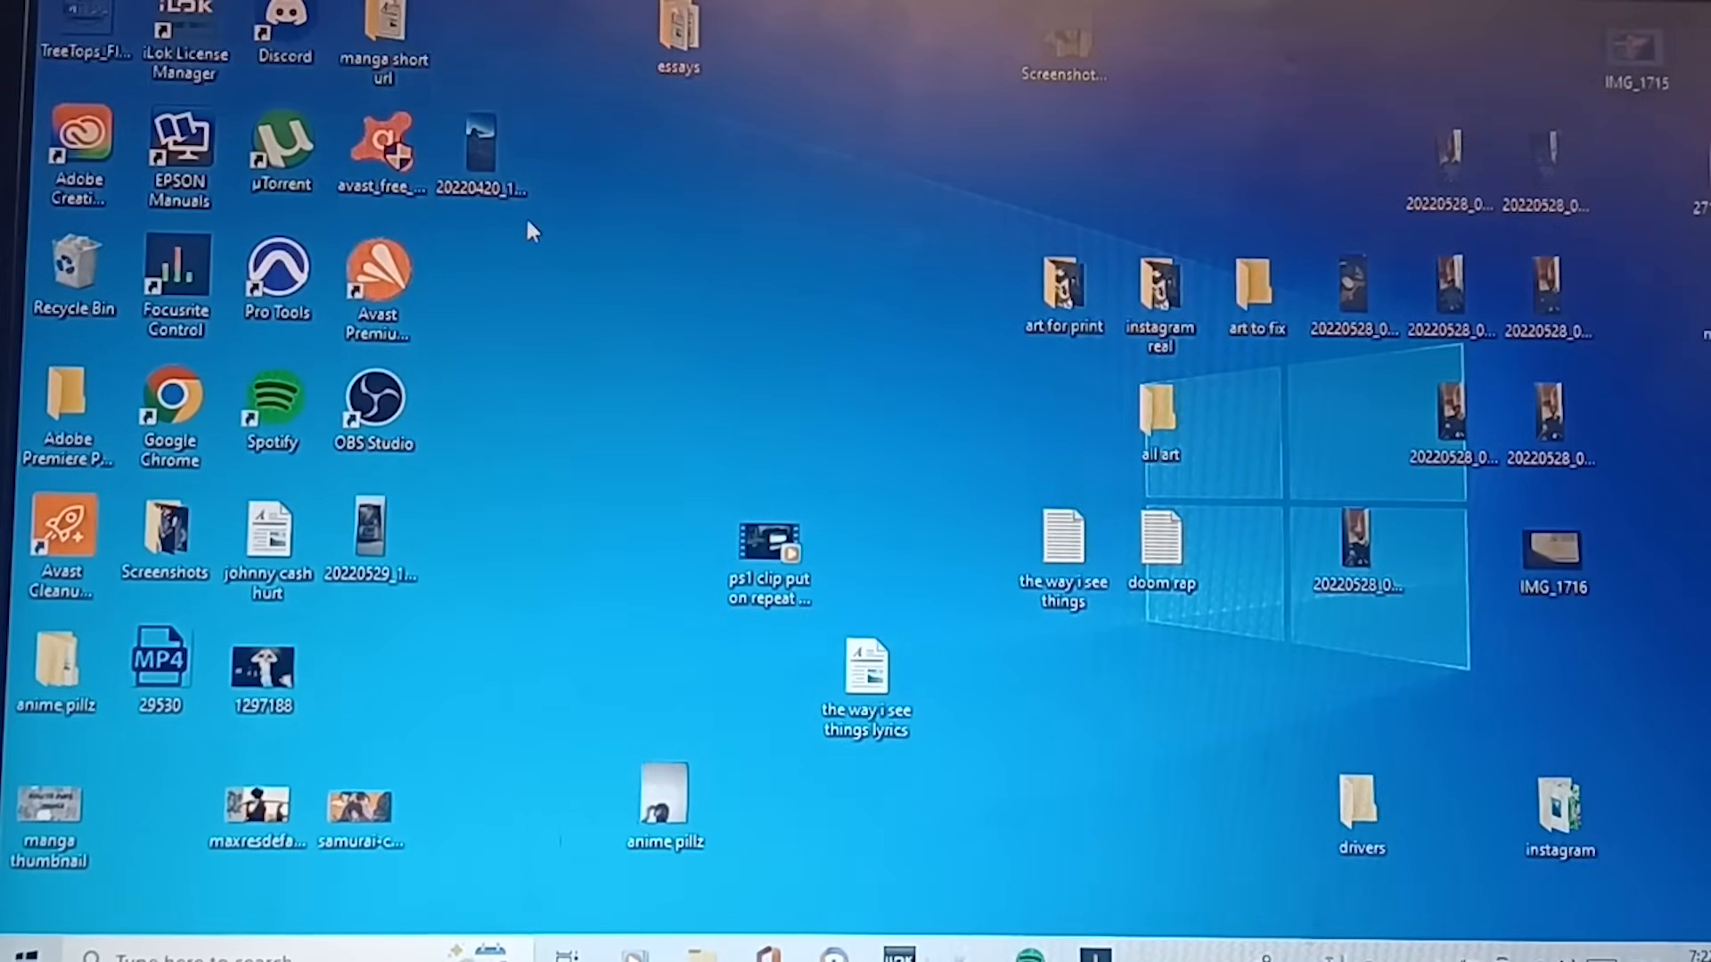